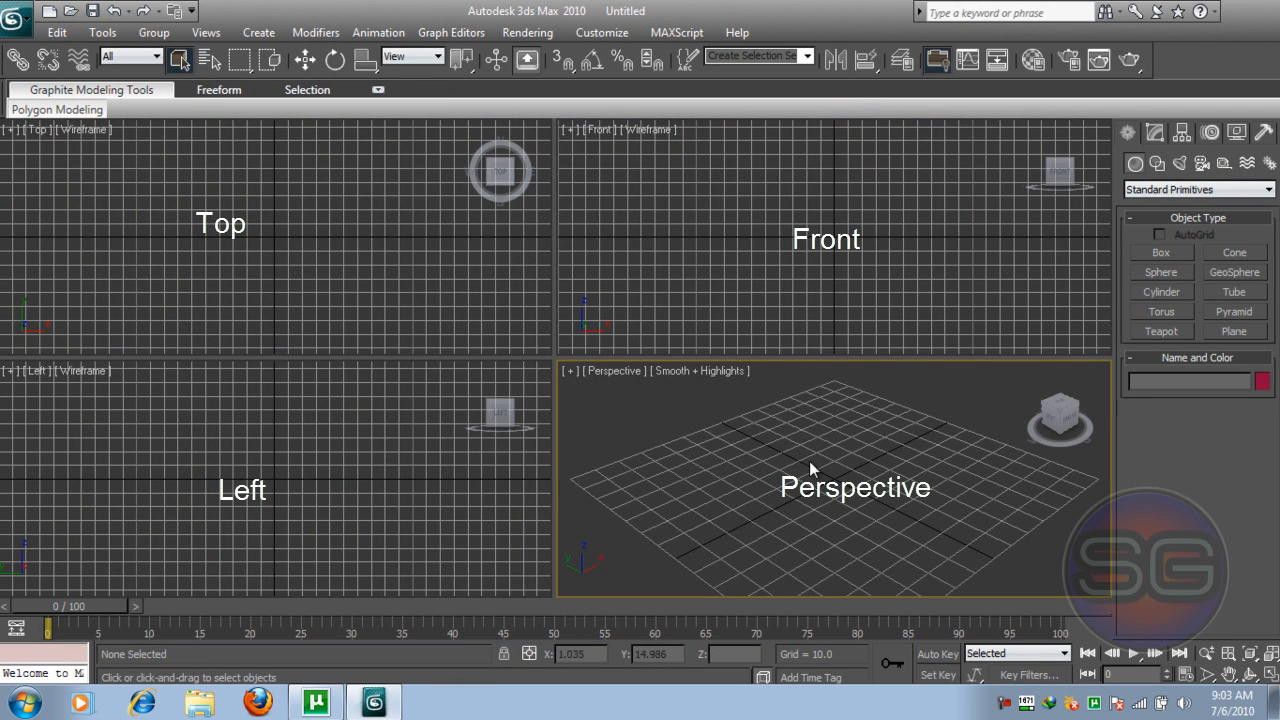
mouse_move(695, 418)
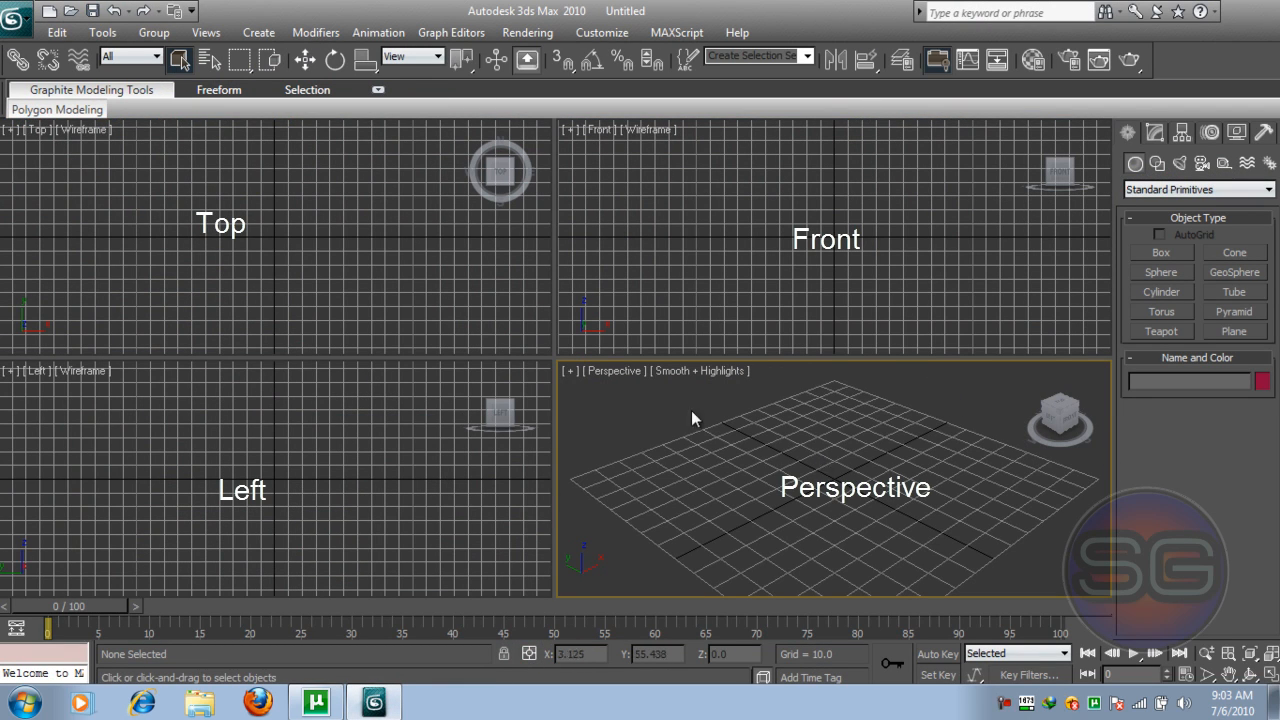
mouse_move(789, 442)
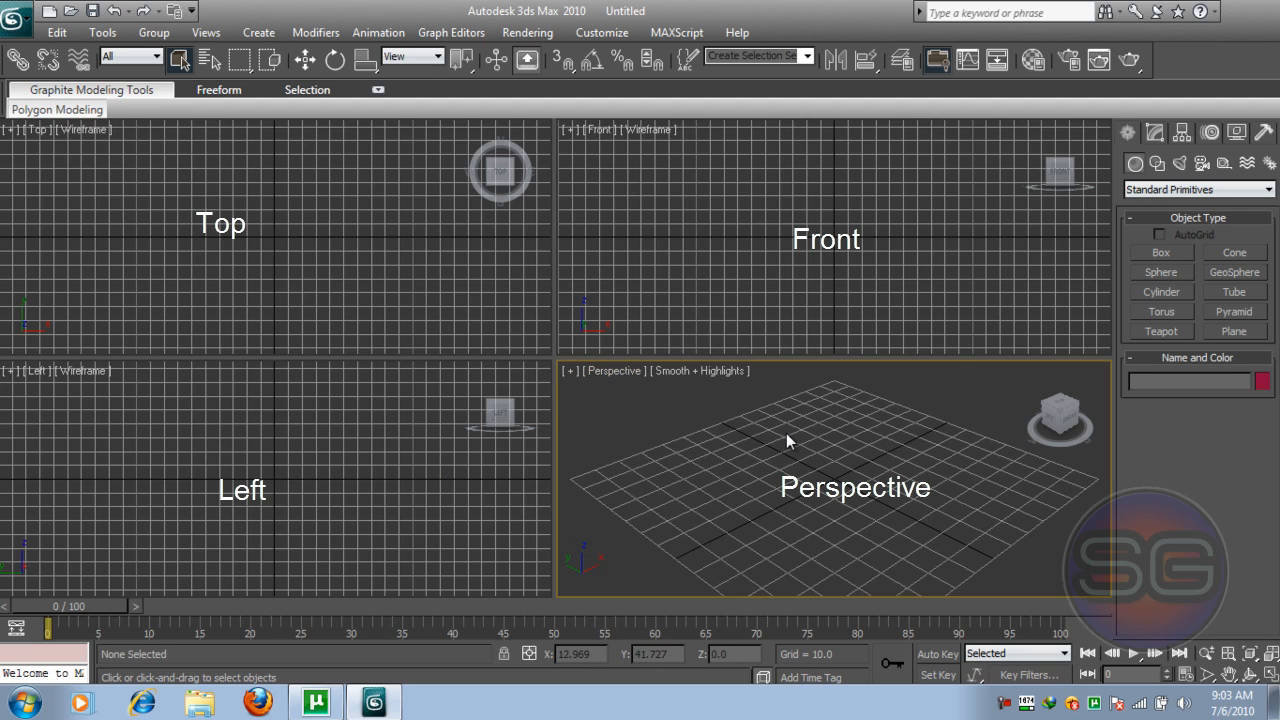
mouse_move(792, 462)
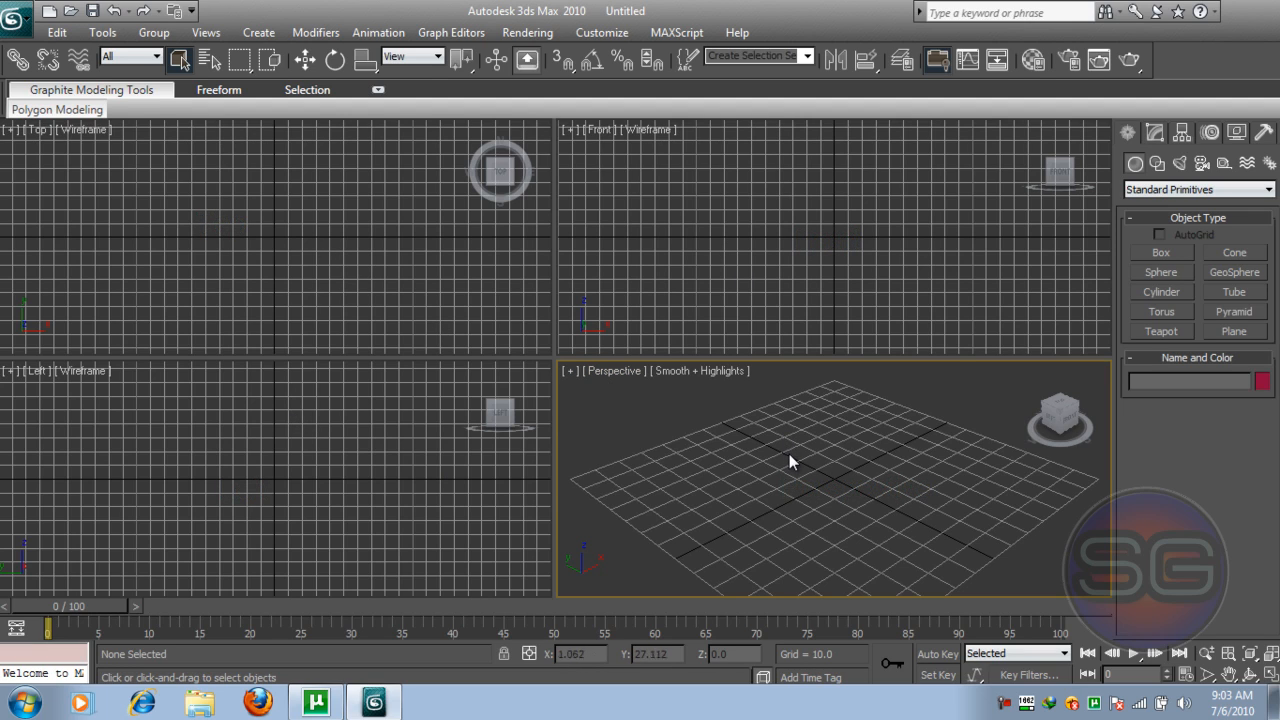
mouse_move(798, 458)
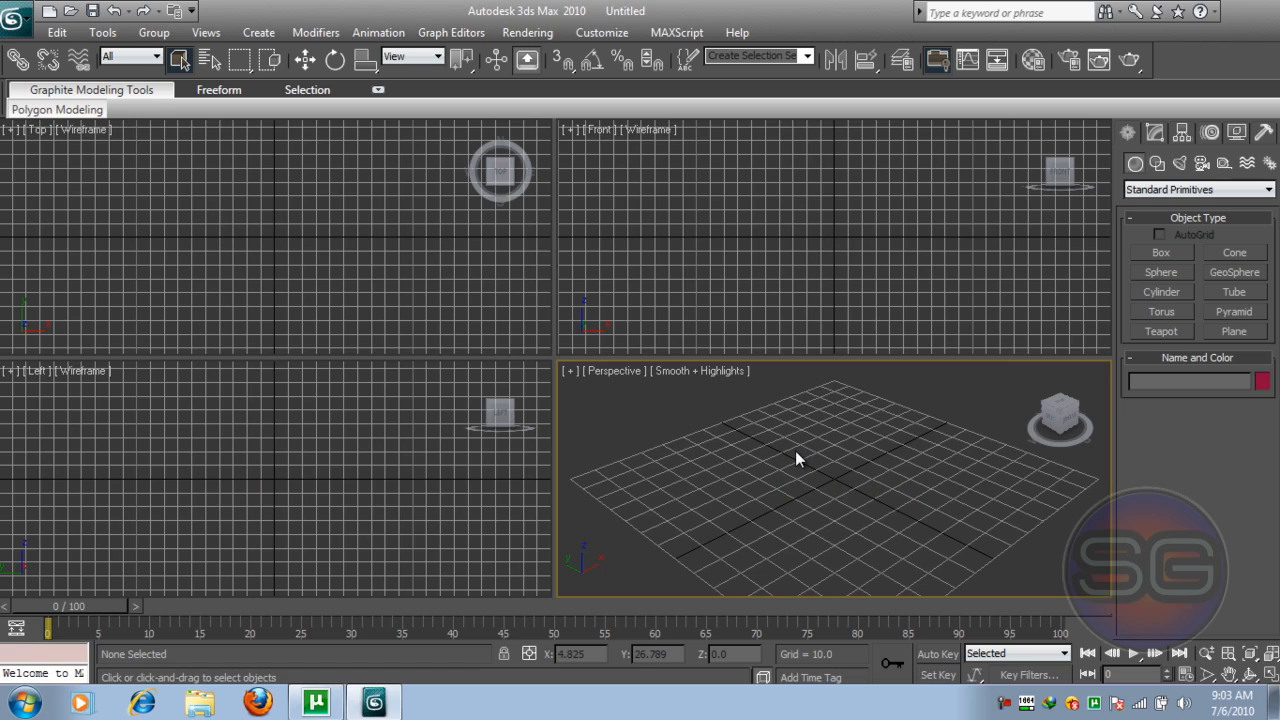
- Activate the Text tool from the Create panel's Splines shape category
left_click(316, 242)
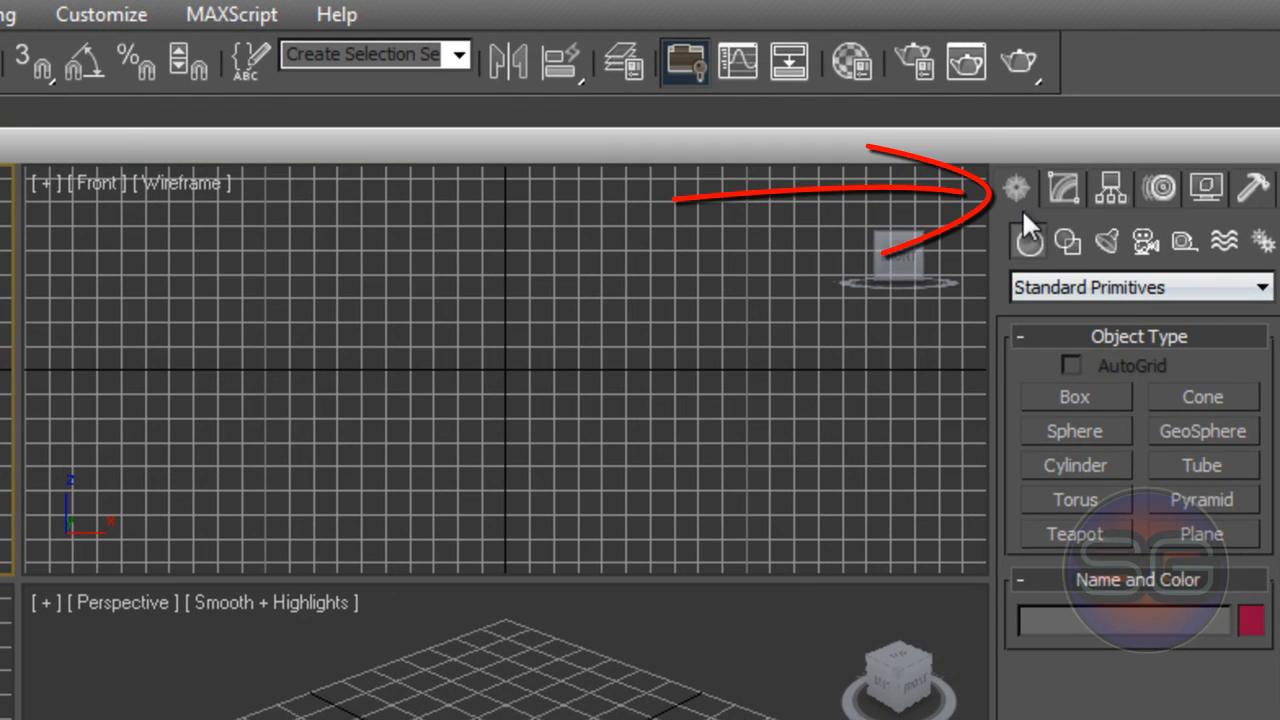
left_click(1067, 240)
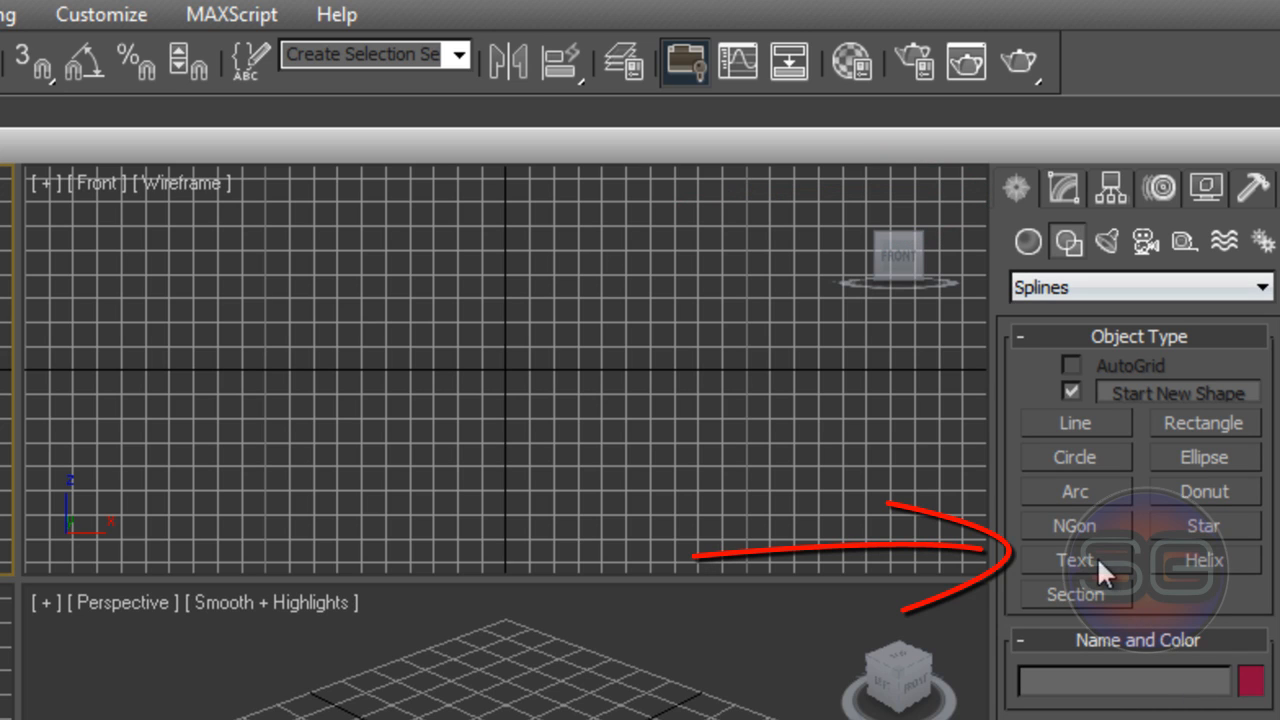
left_click(1075, 560)
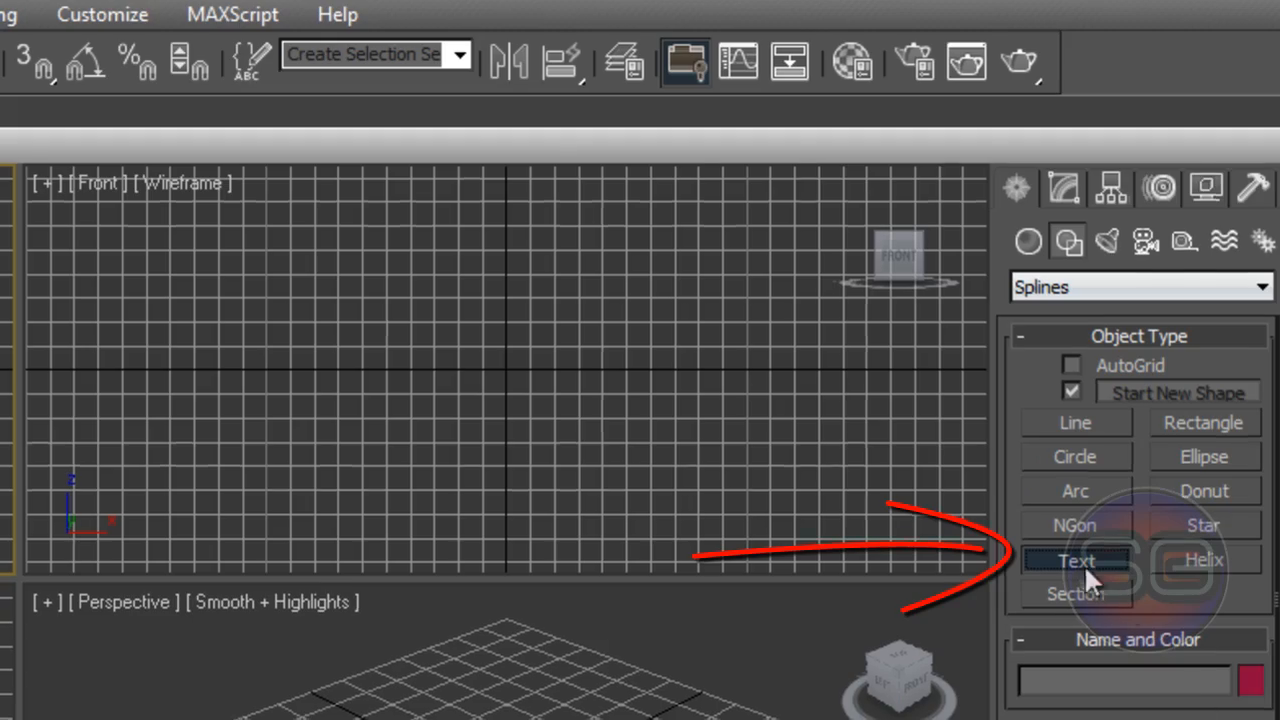
left_click(1075, 560)
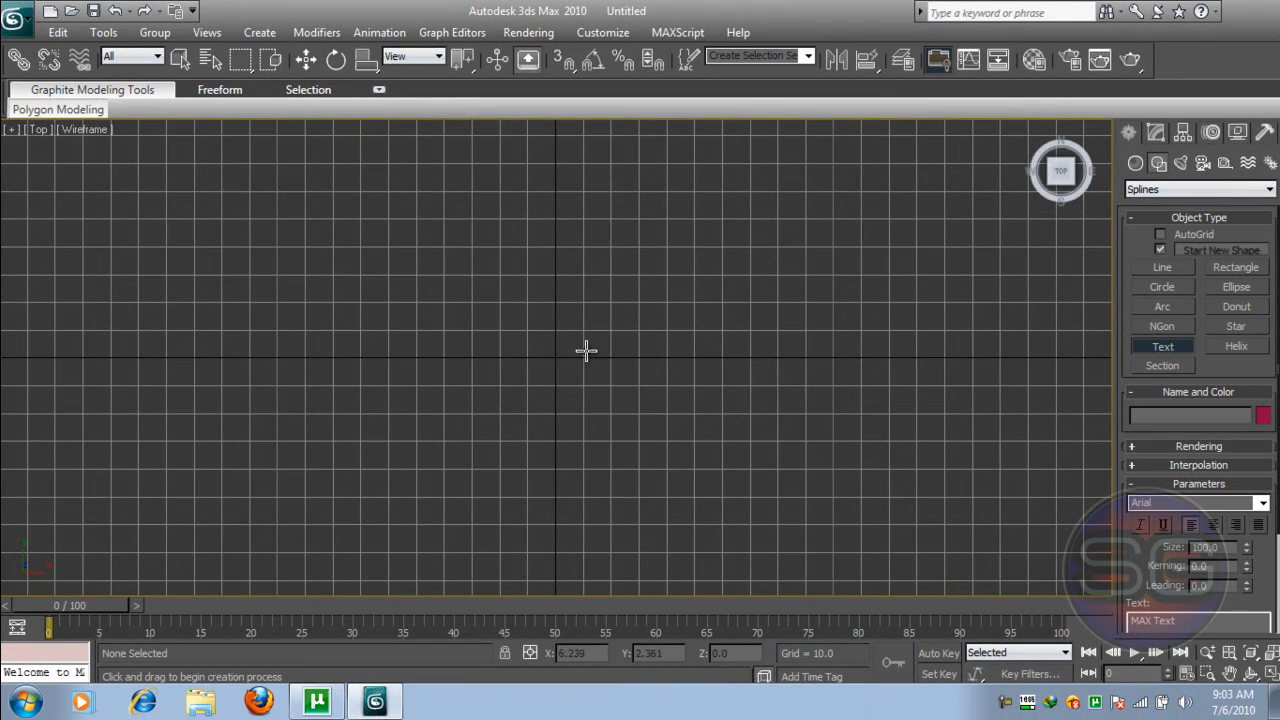
mouse_move(455, 432)
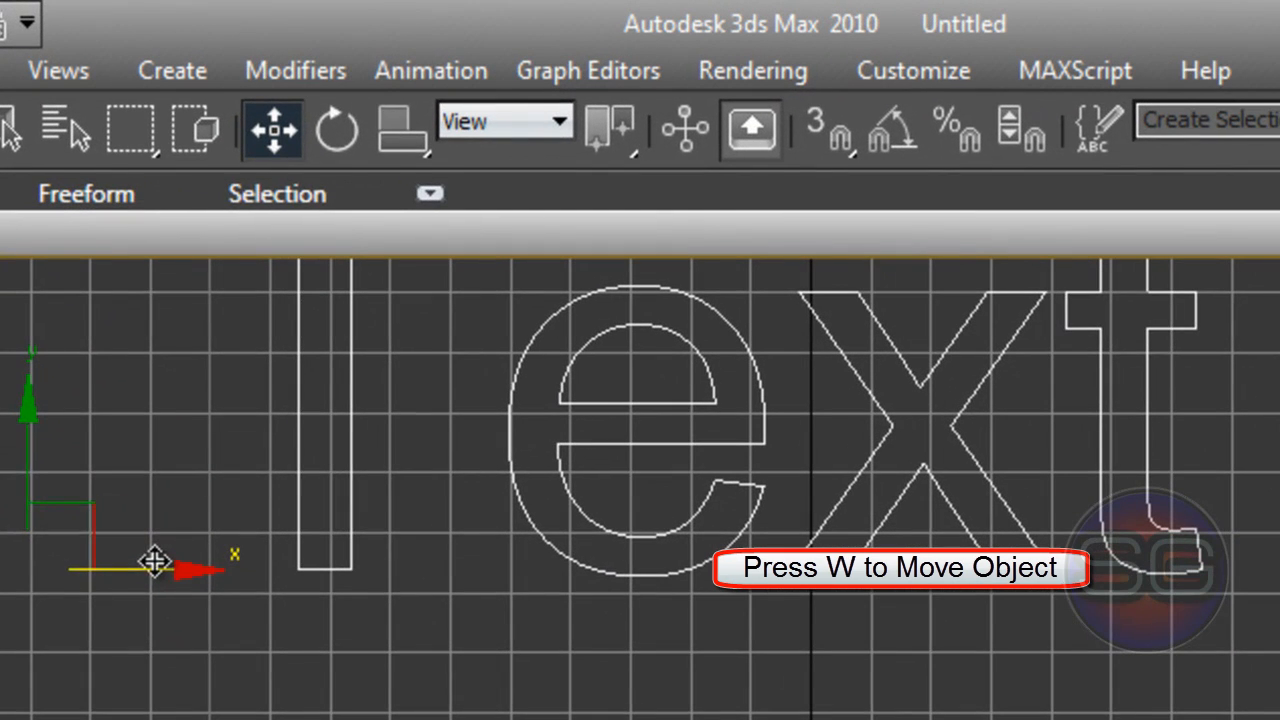
mouse_move(272, 130)
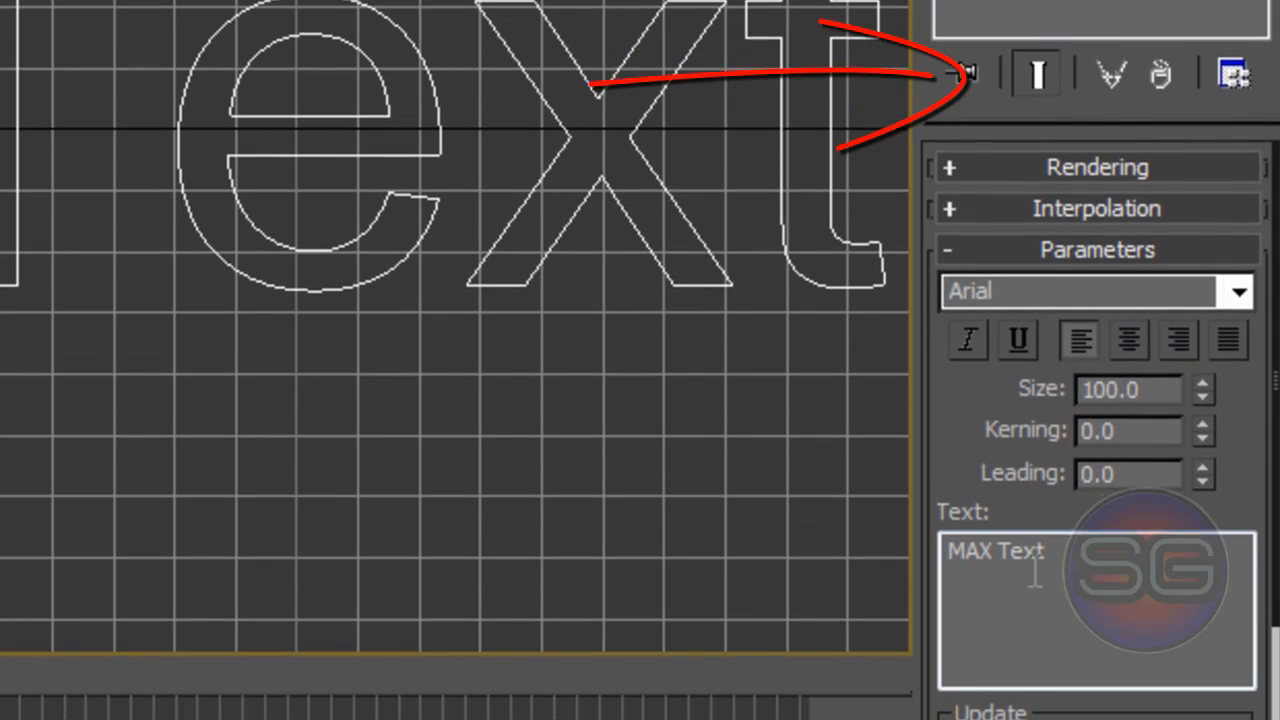
- Replace 'MAX Text' with 'StickGlobe', setting size 86 and kerning -1.64
triple_click(996, 548)
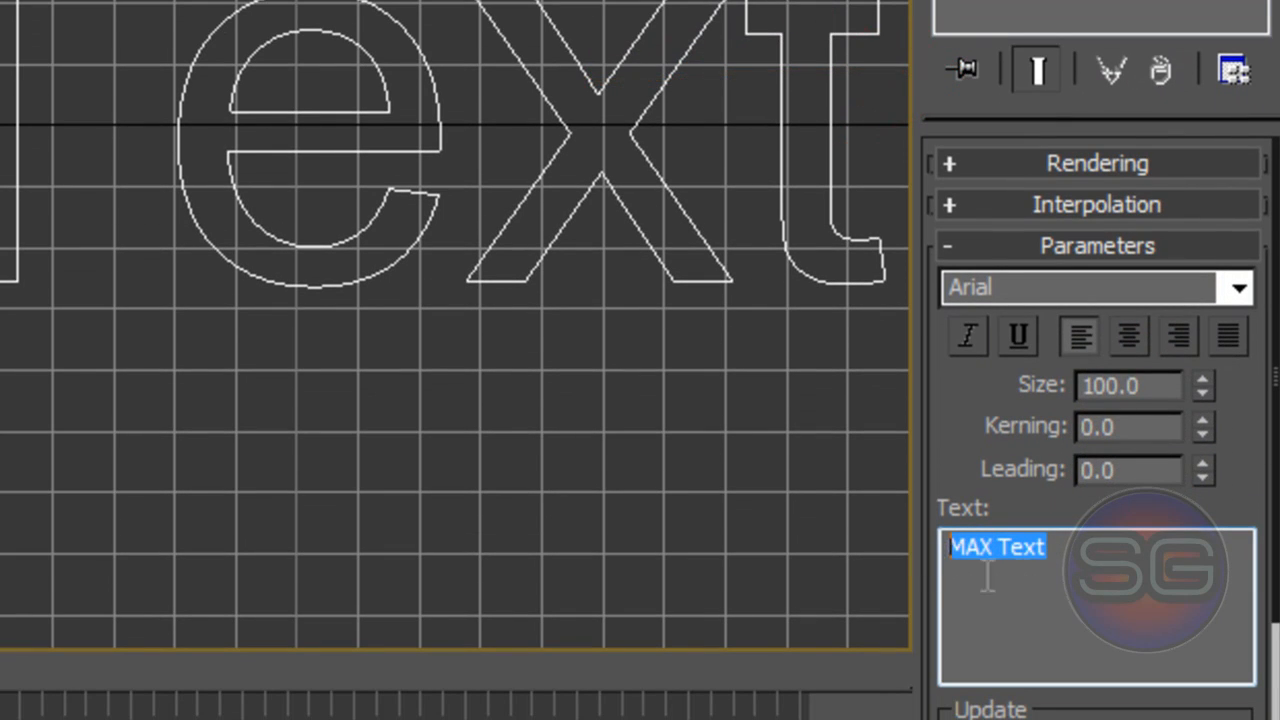
mouse_move(1035, 575)
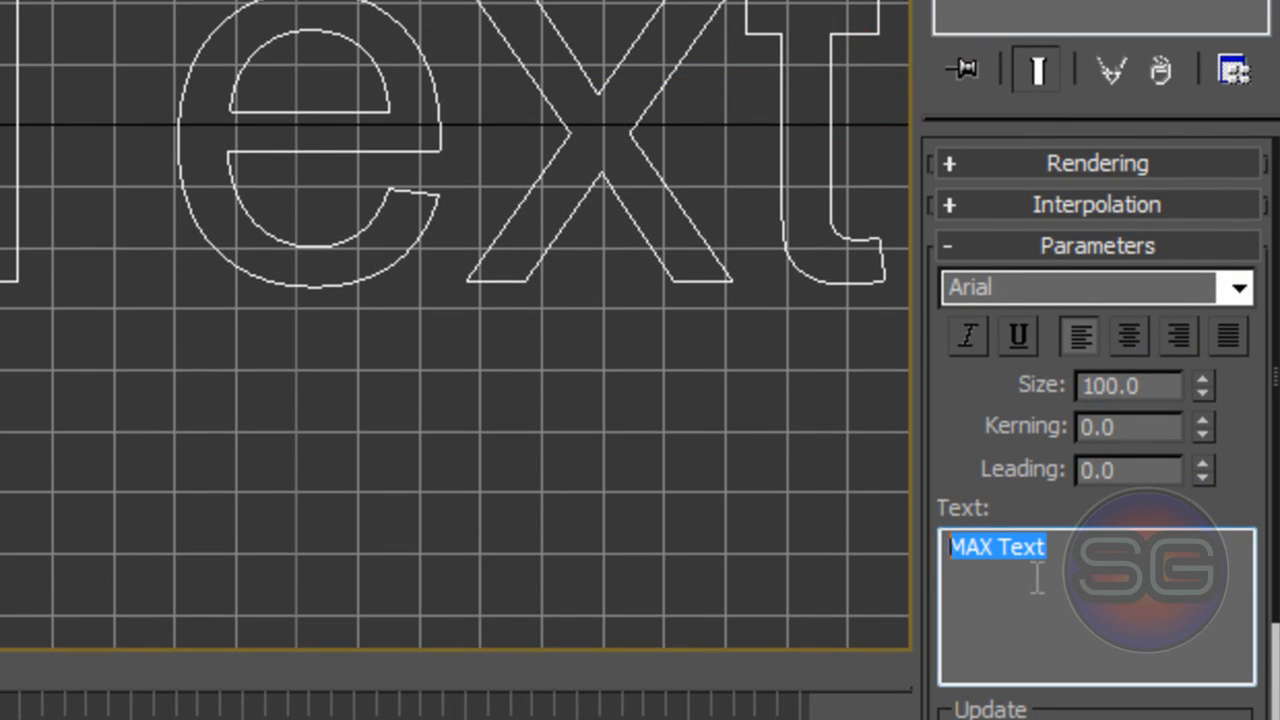
key("Delete")
type("StickGlobe")
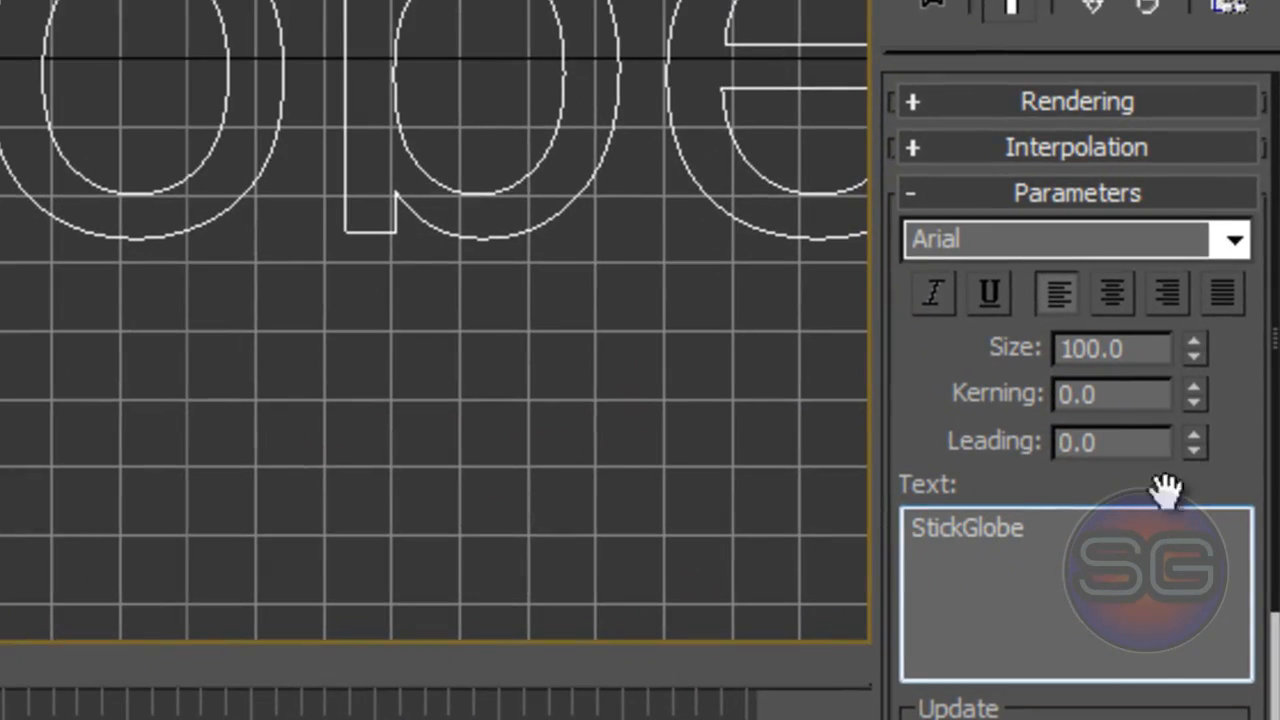
left_click_drag(1192, 348, 1192, 370)
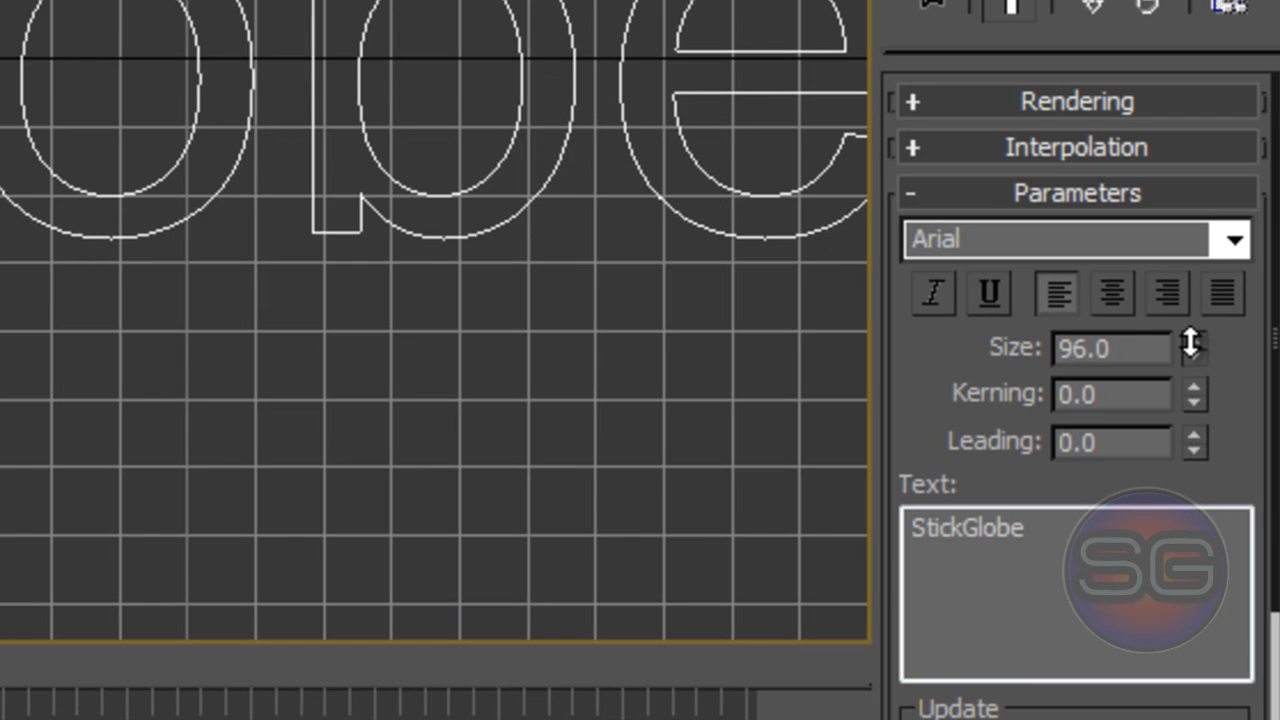
left_click_drag(1193, 345, 1193, 390)
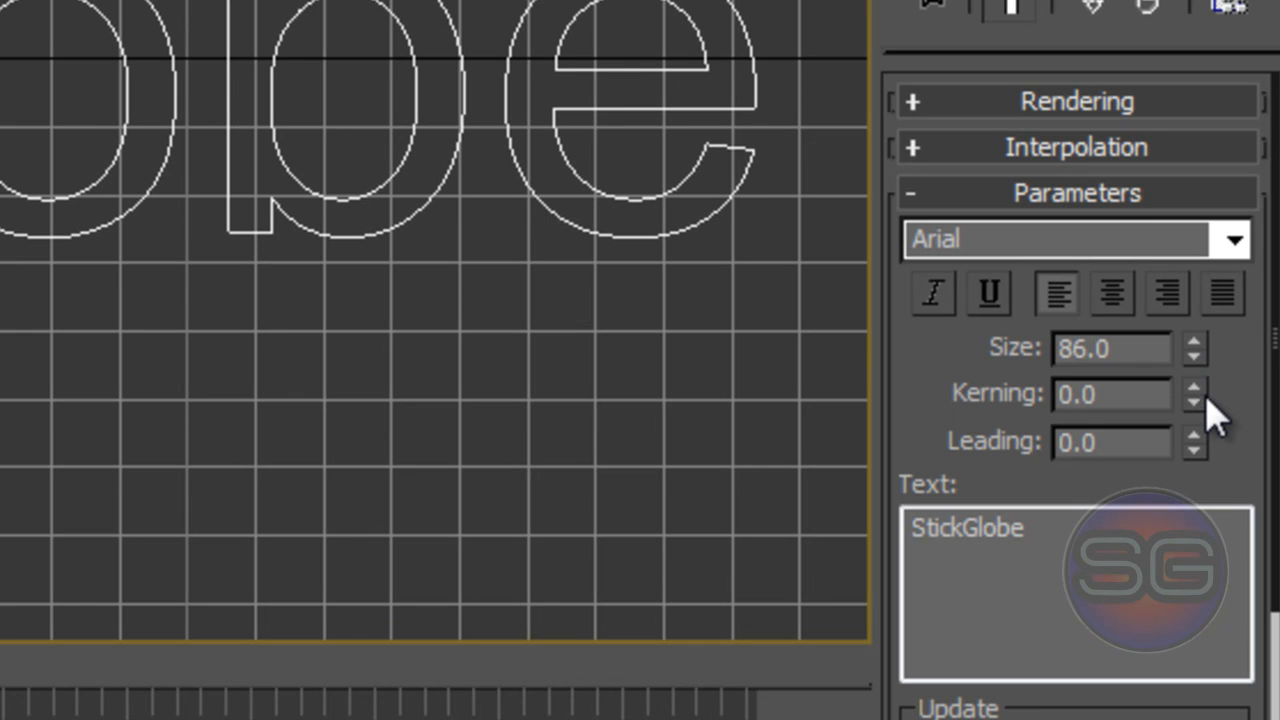
left_click(1194, 386)
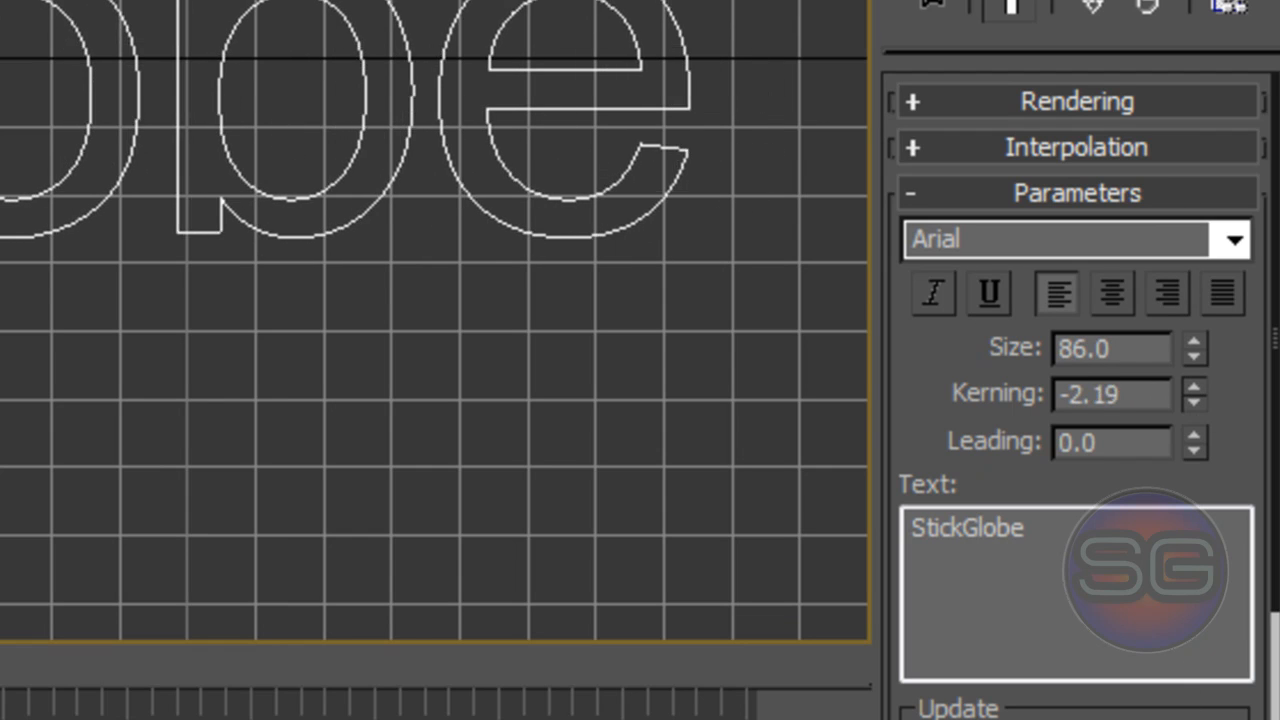
left_click(1194, 386)
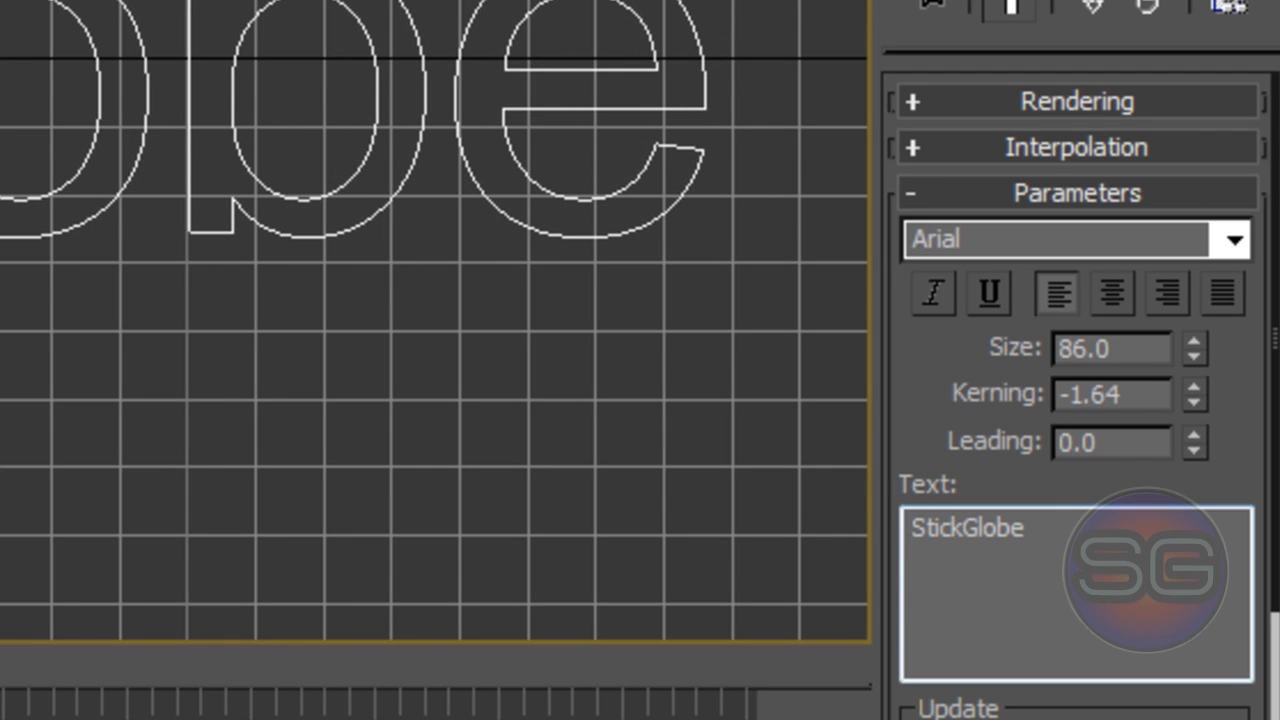
mouse_move(1020, 340)
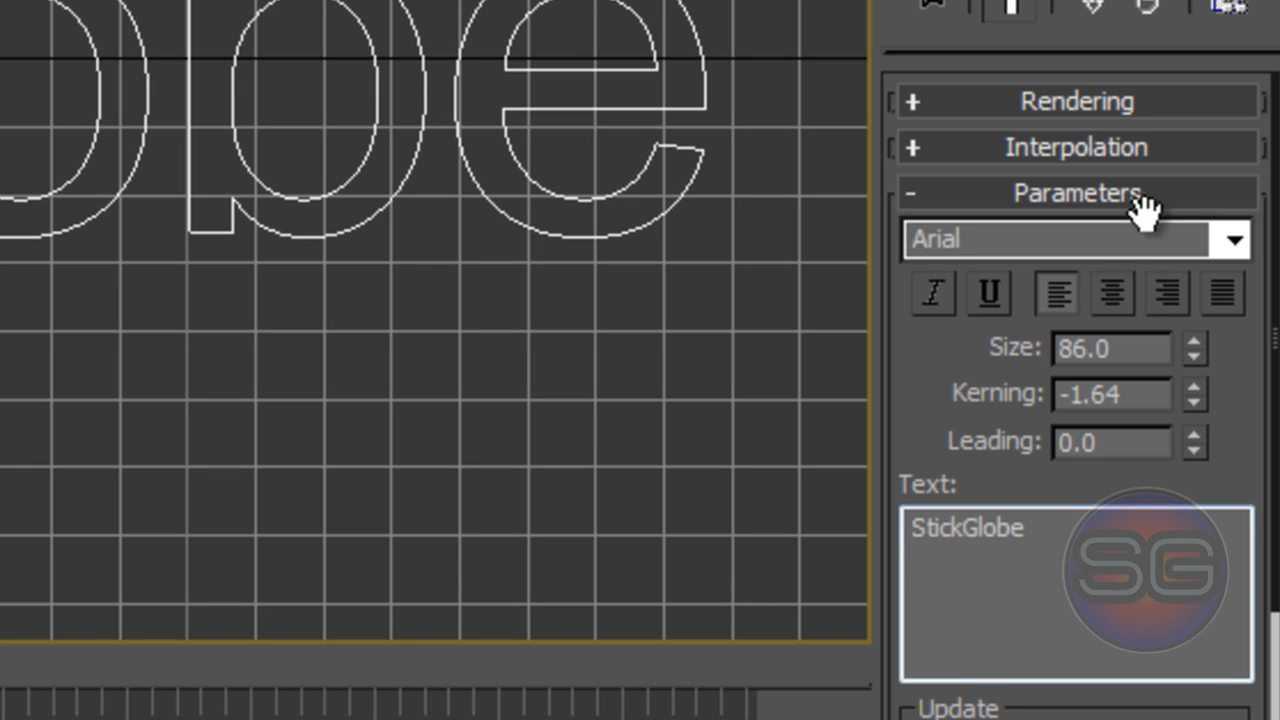
- Choose Calibri from the font dropdown for the StickGlobe text
left_click(1234, 240)
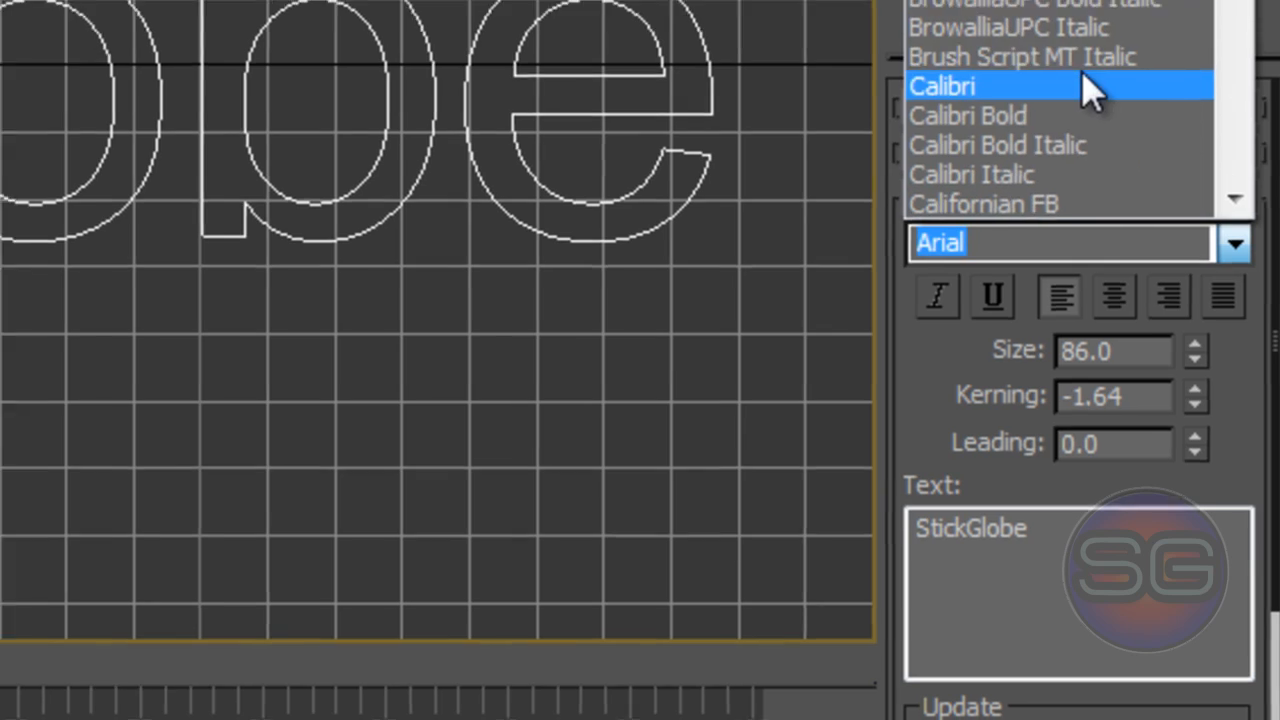
left_click(941, 86)
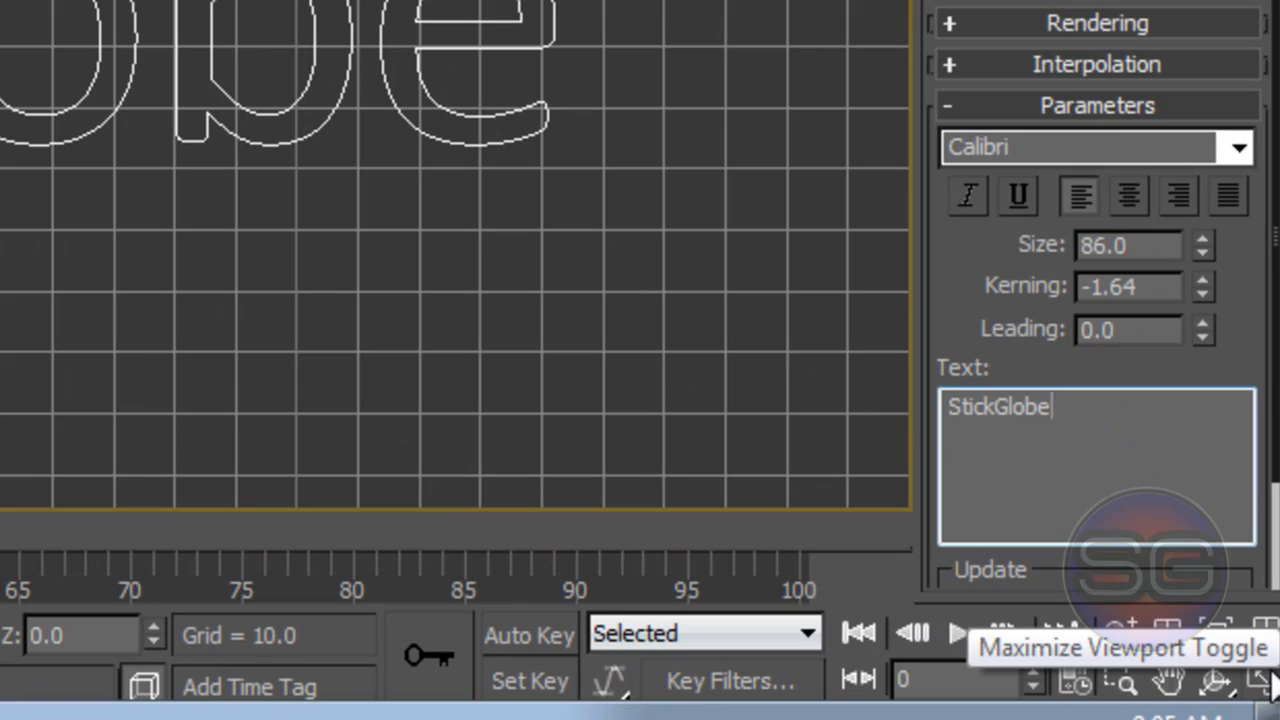
- Restore the multi-viewport layout and apply an Extrude modifier to Text01
left_click(1120, 647)
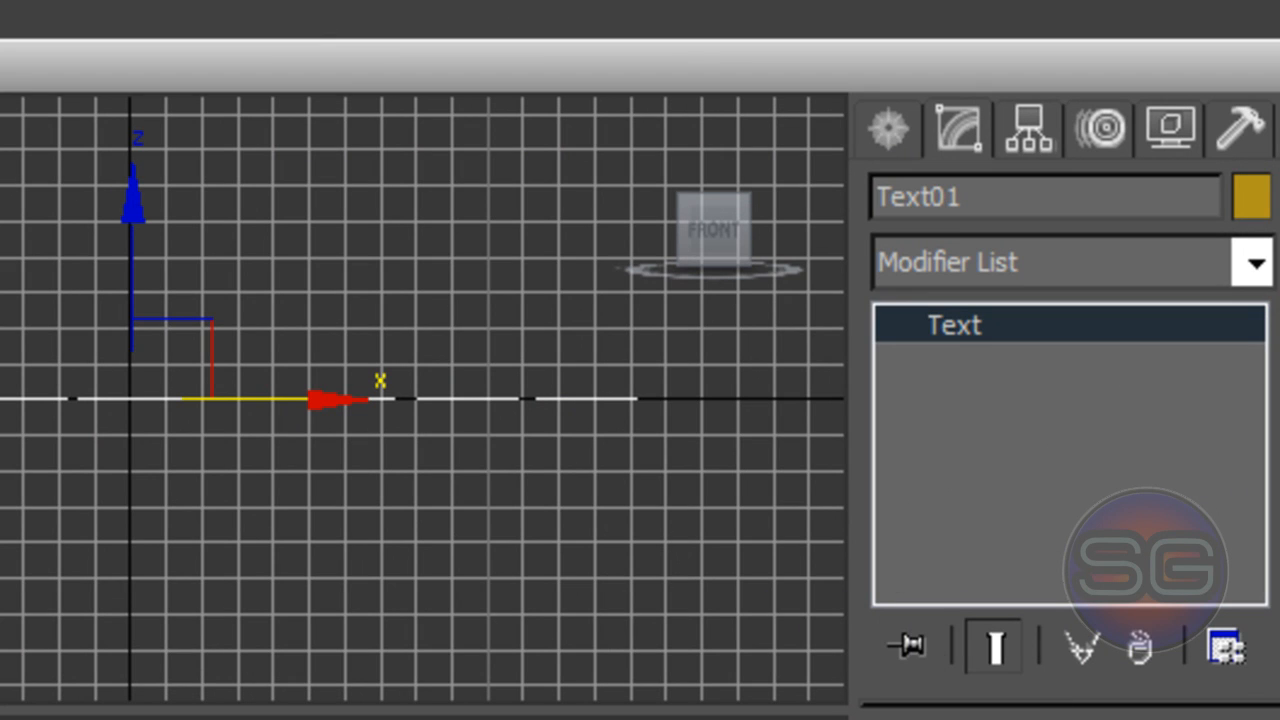
left_click(1253, 262)
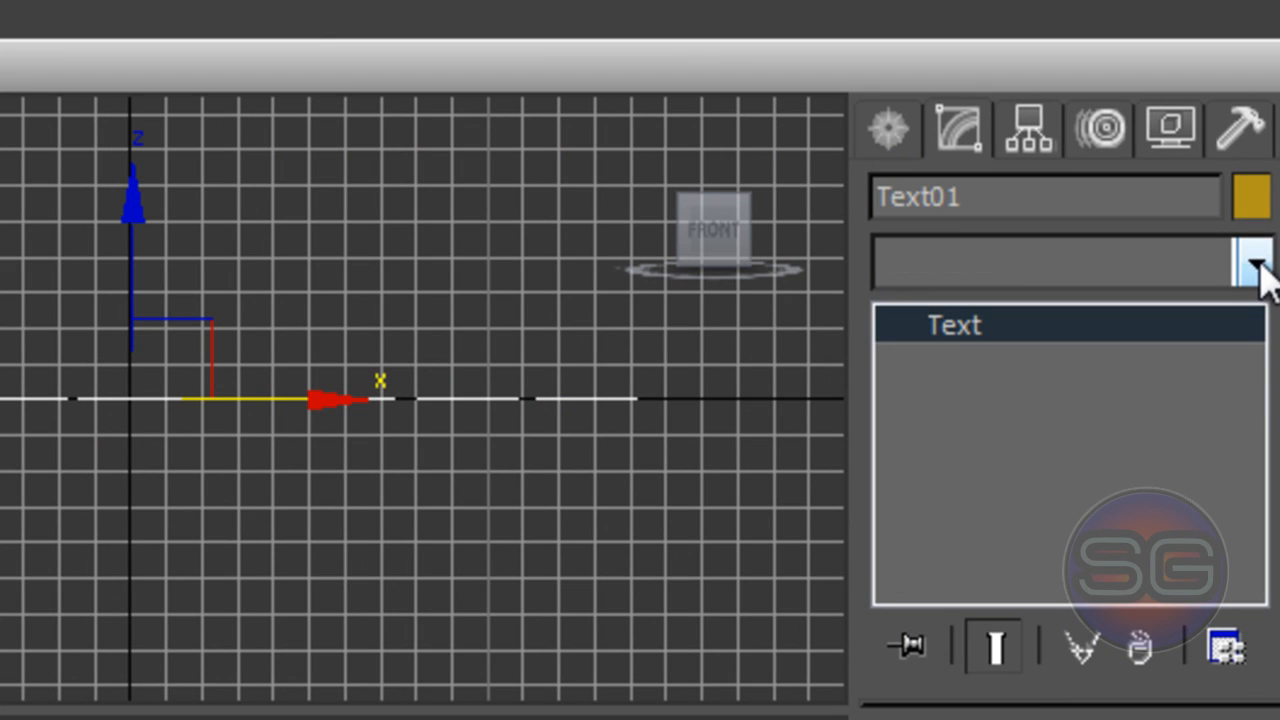
left_click(1256, 262)
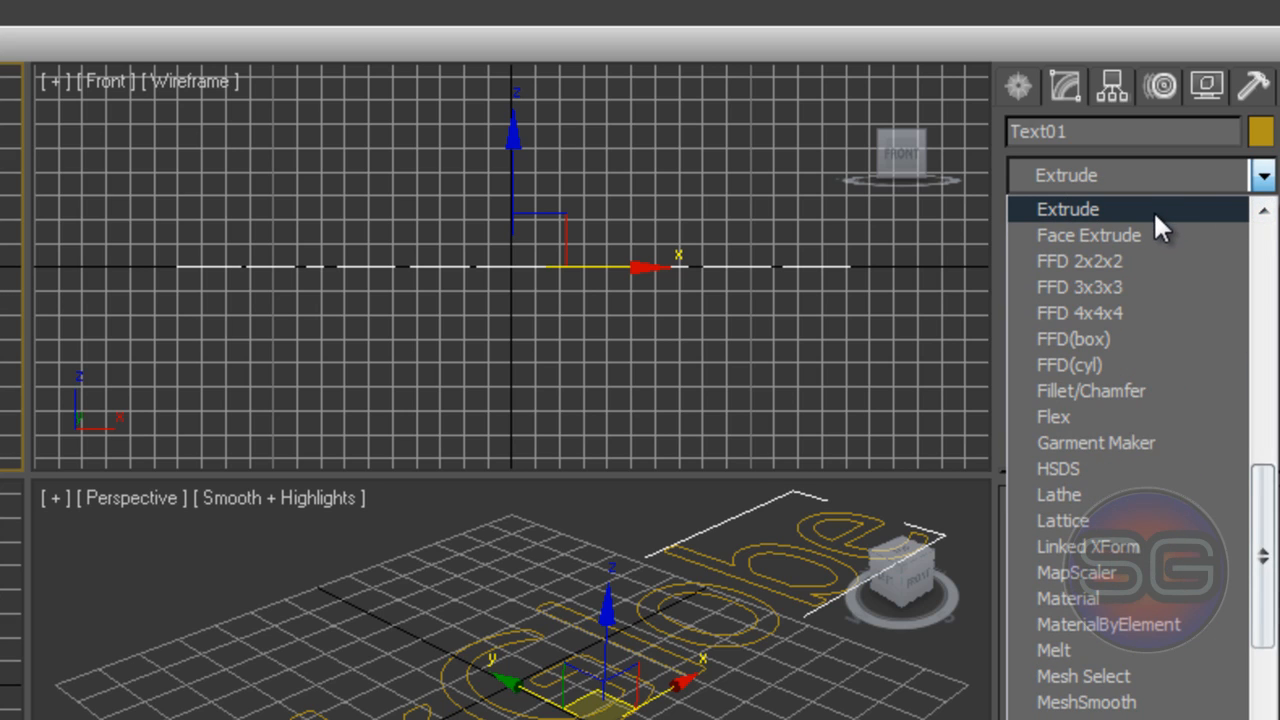
left_click(1067, 209)
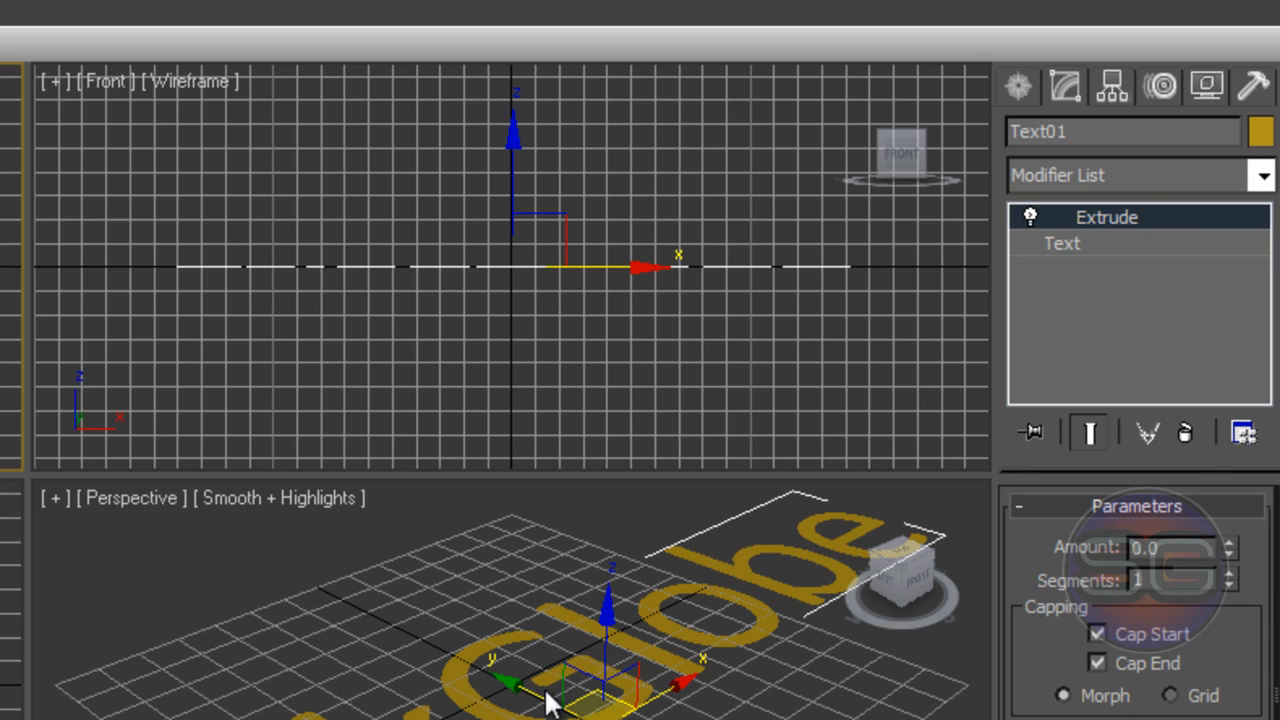
scroll("down", 3)
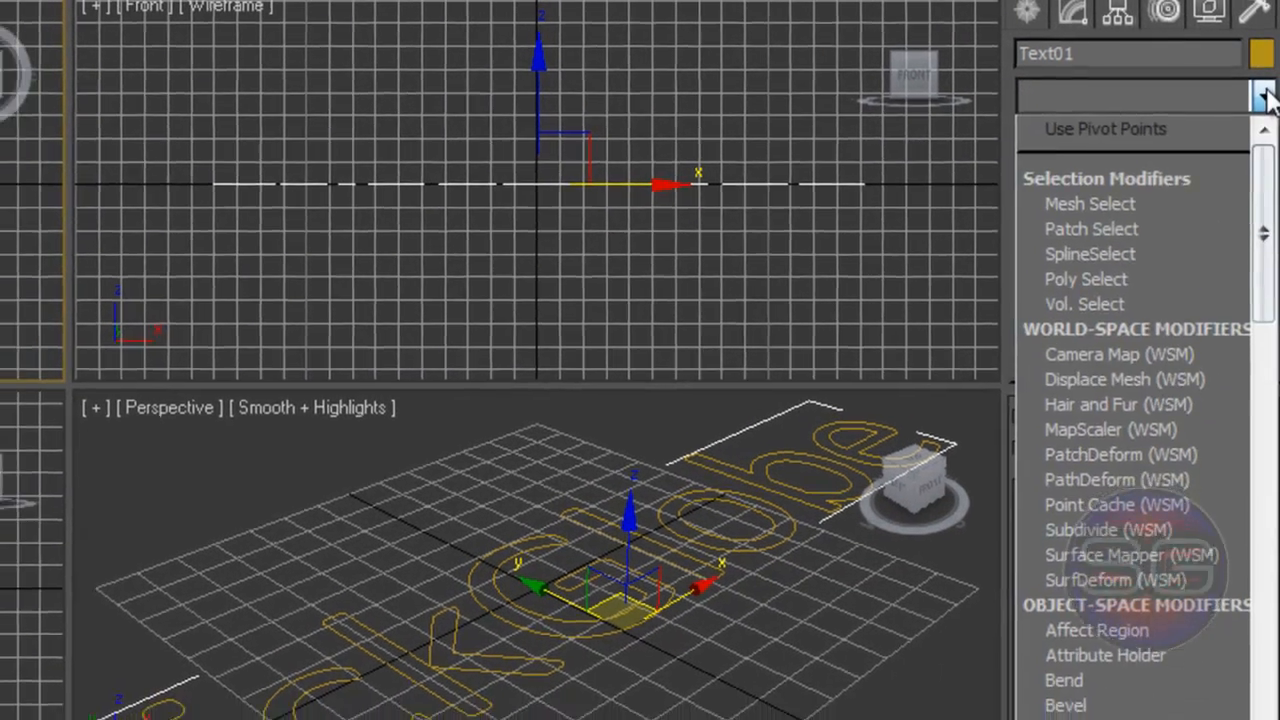
- Apply Bevel with Level 1 height 8.0 and Level 1 outline 1.6
left_click(1069, 686)
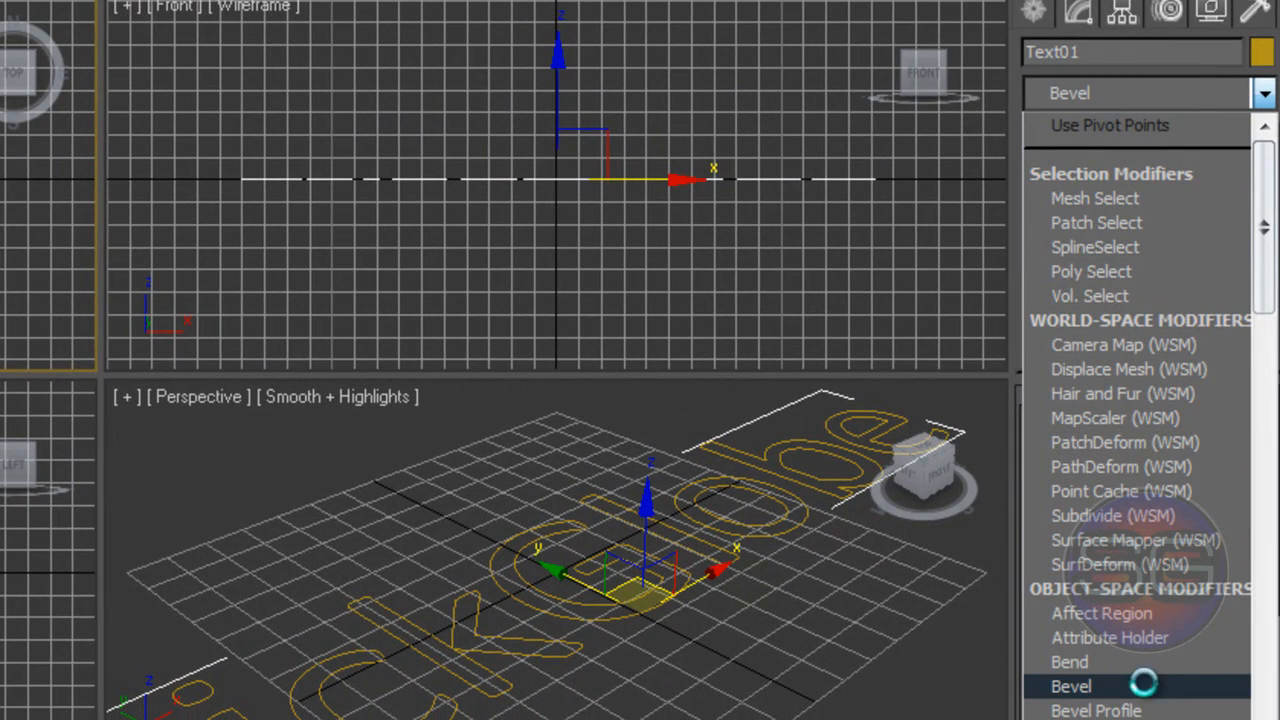
left_click(1071, 686)
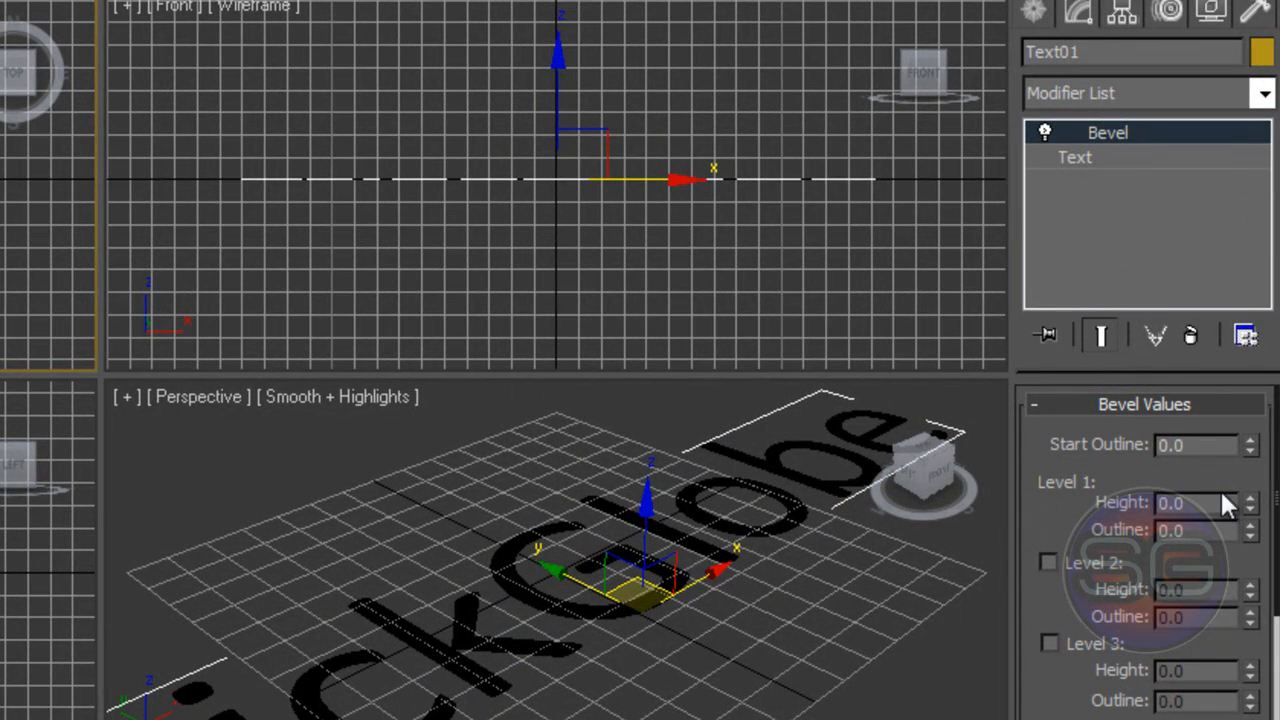
mouse_move(1248, 448)
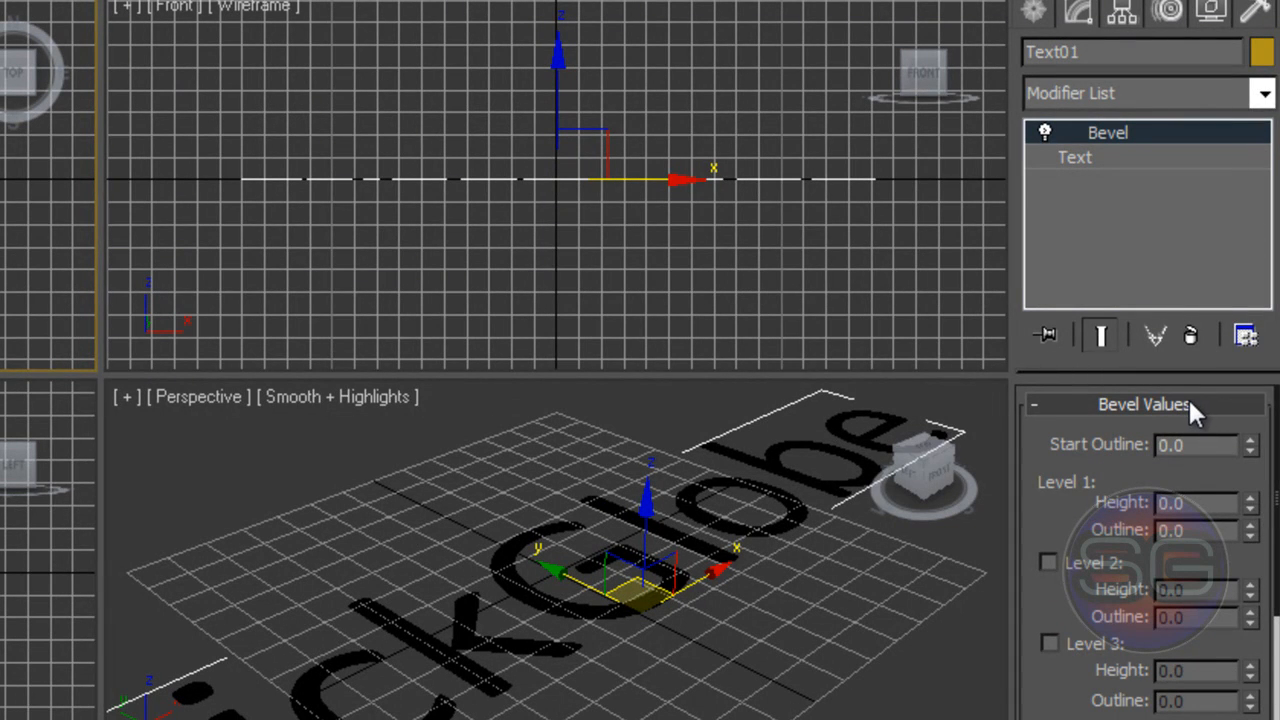
mouse_move(1105, 690)
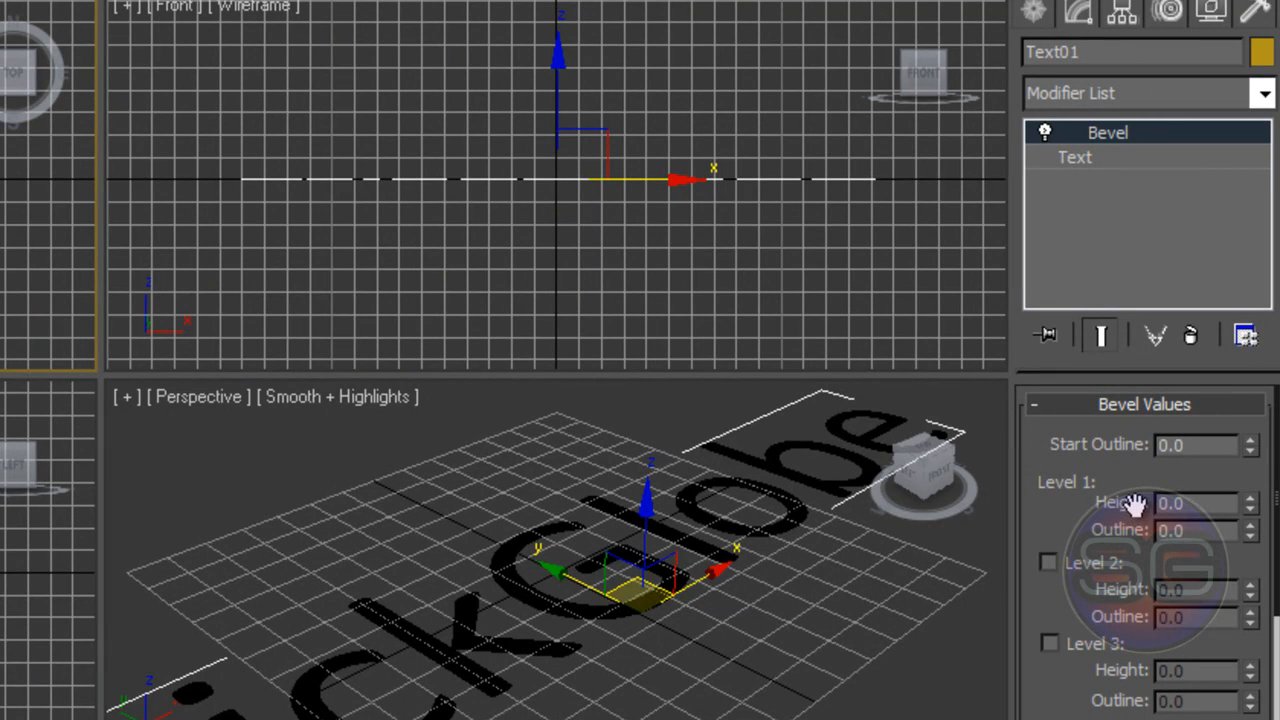
mouse_move(1255, 513)
type("8")
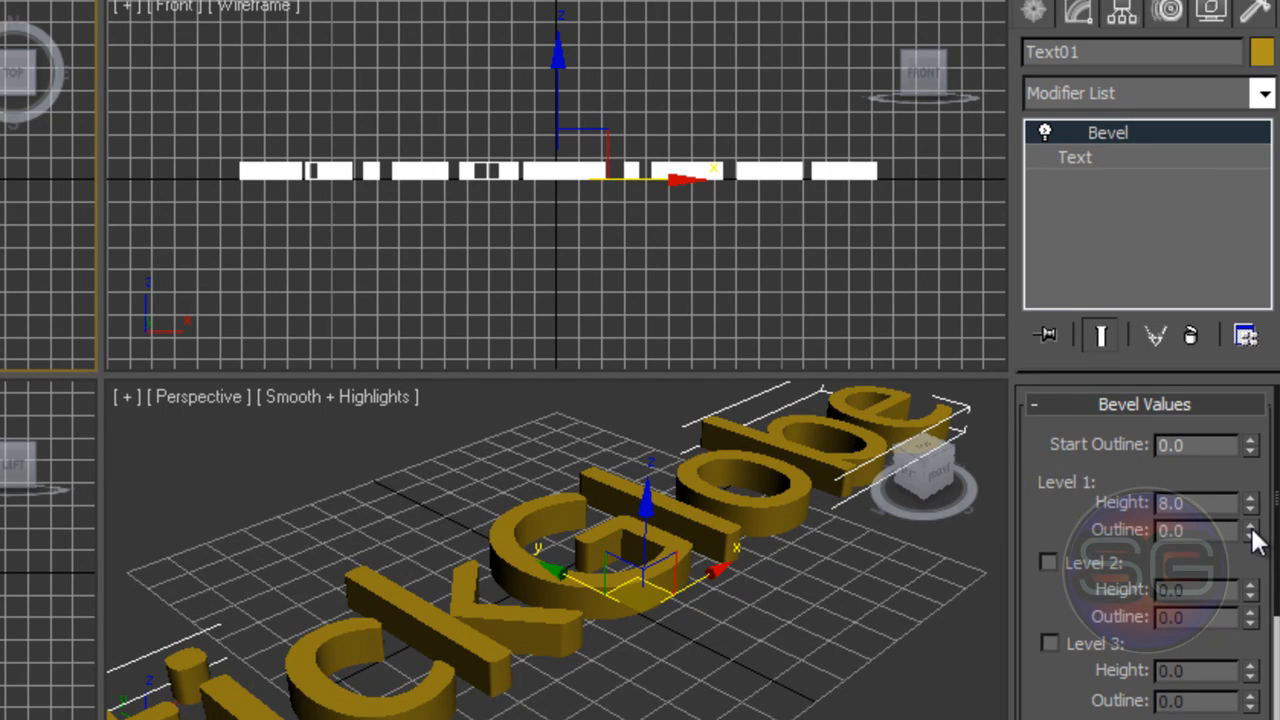
left_click_drag(1250, 525, 1250, 545)
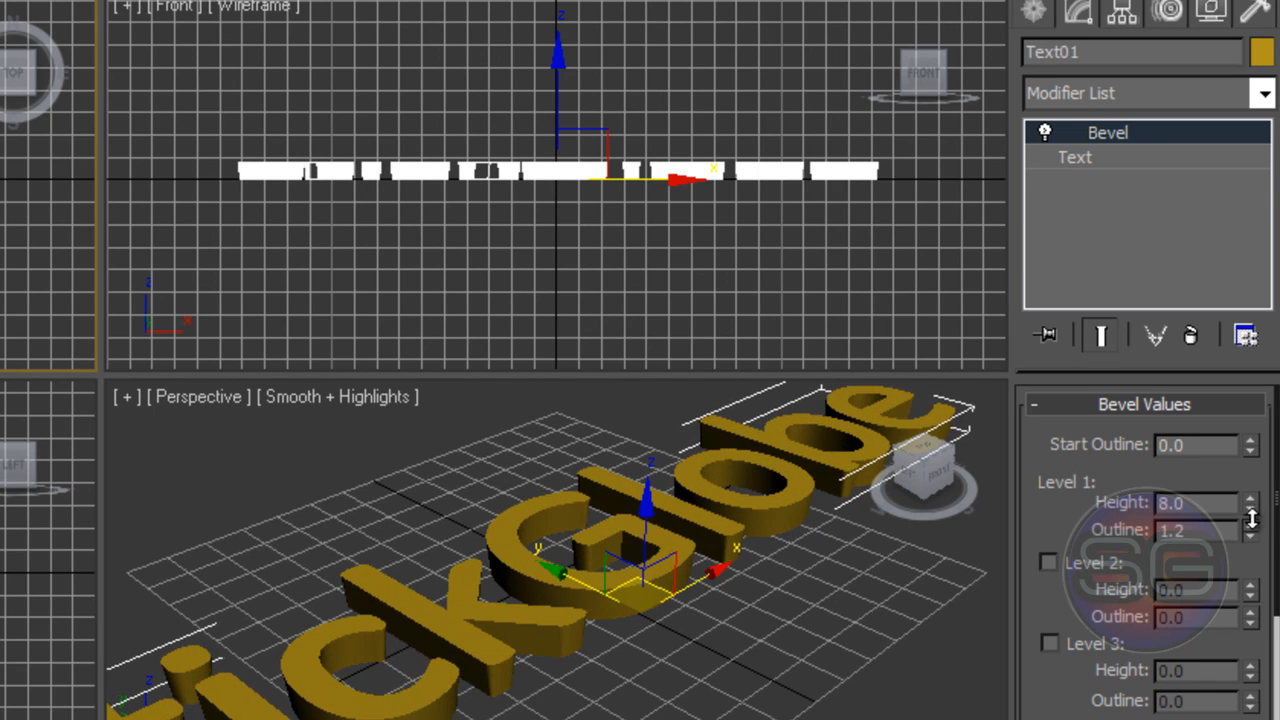
left_click(1249, 525)
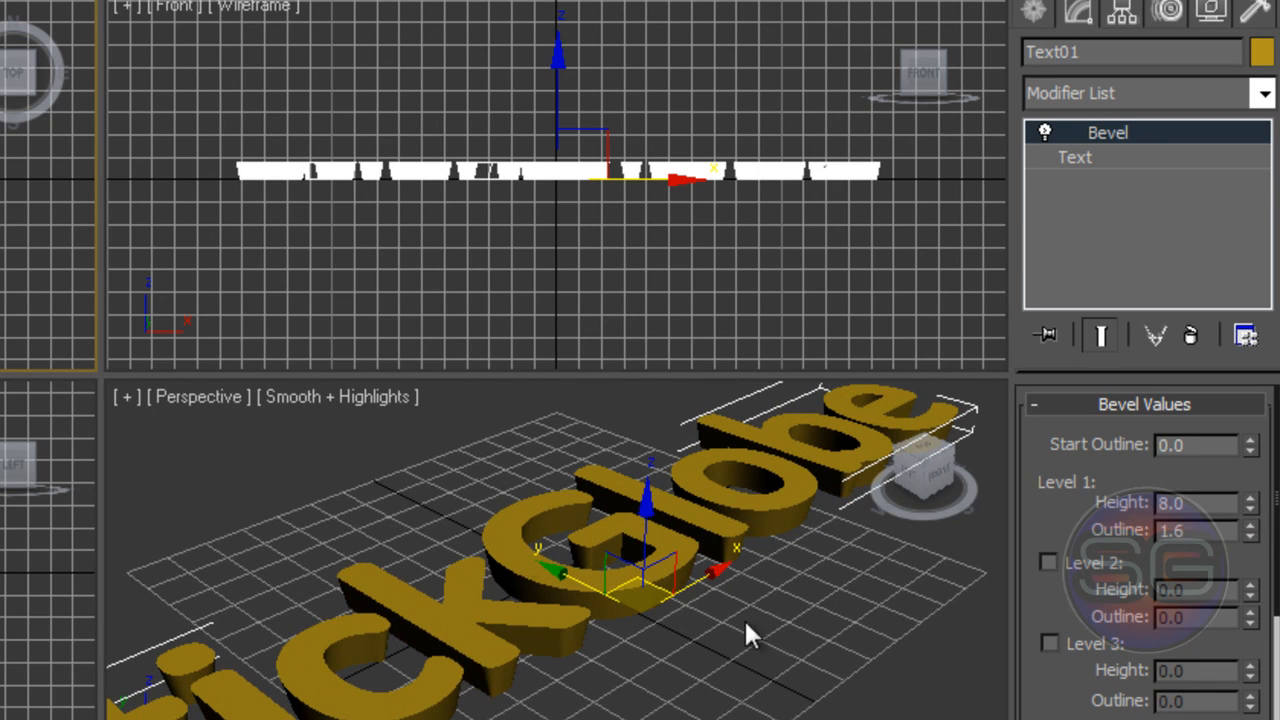
mouse_move(1218, 473)
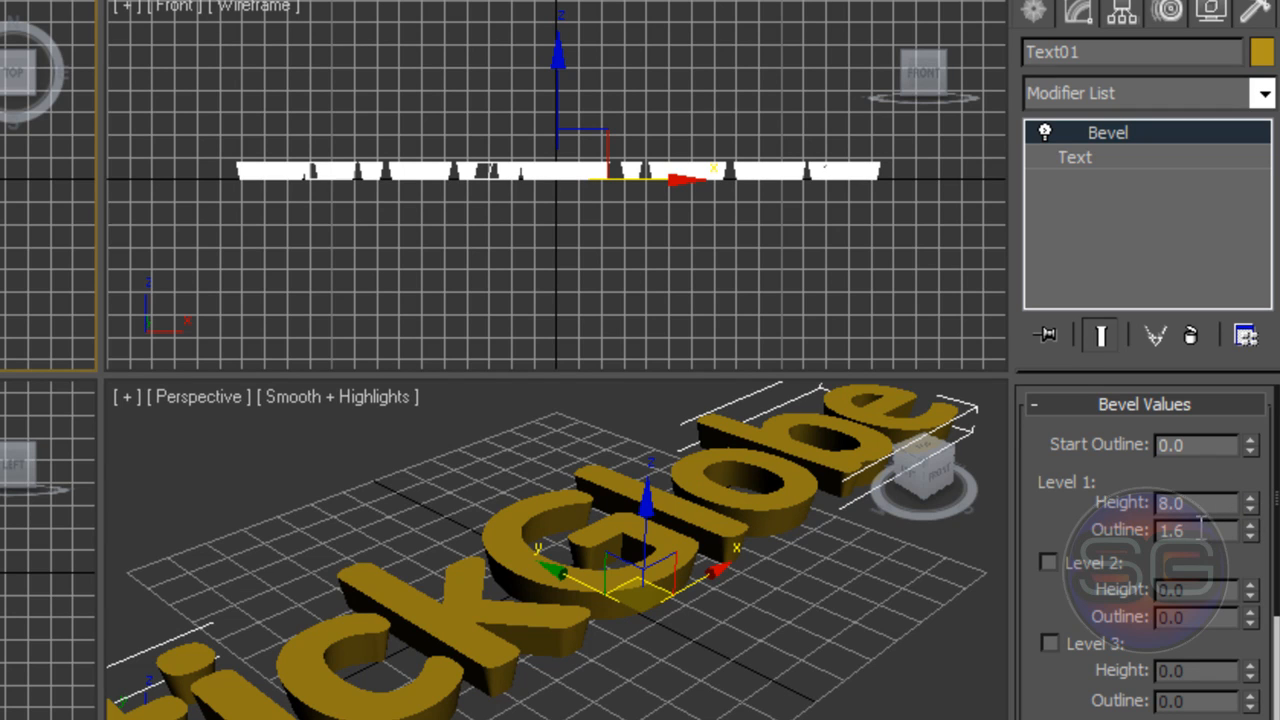
mouse_move(1135, 308)
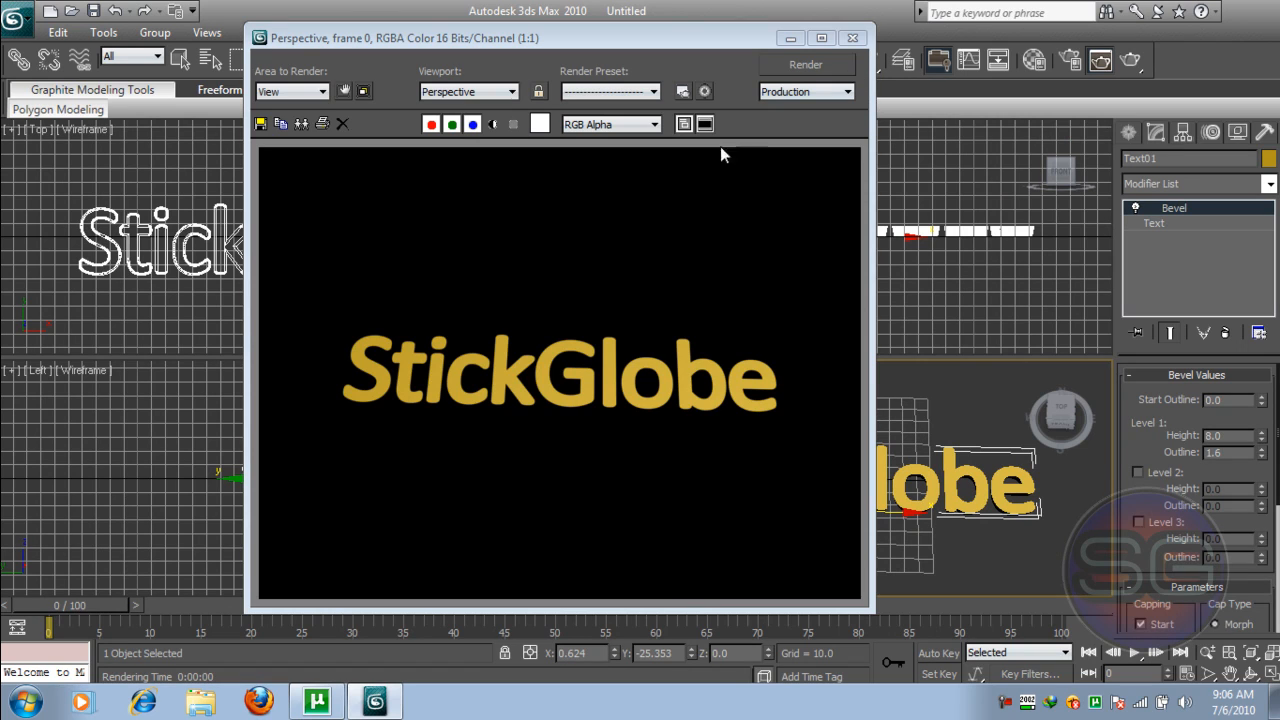
- Render the Perspective view, re-render at bevel height 16.5, and close the frame window
left_click(852, 37)
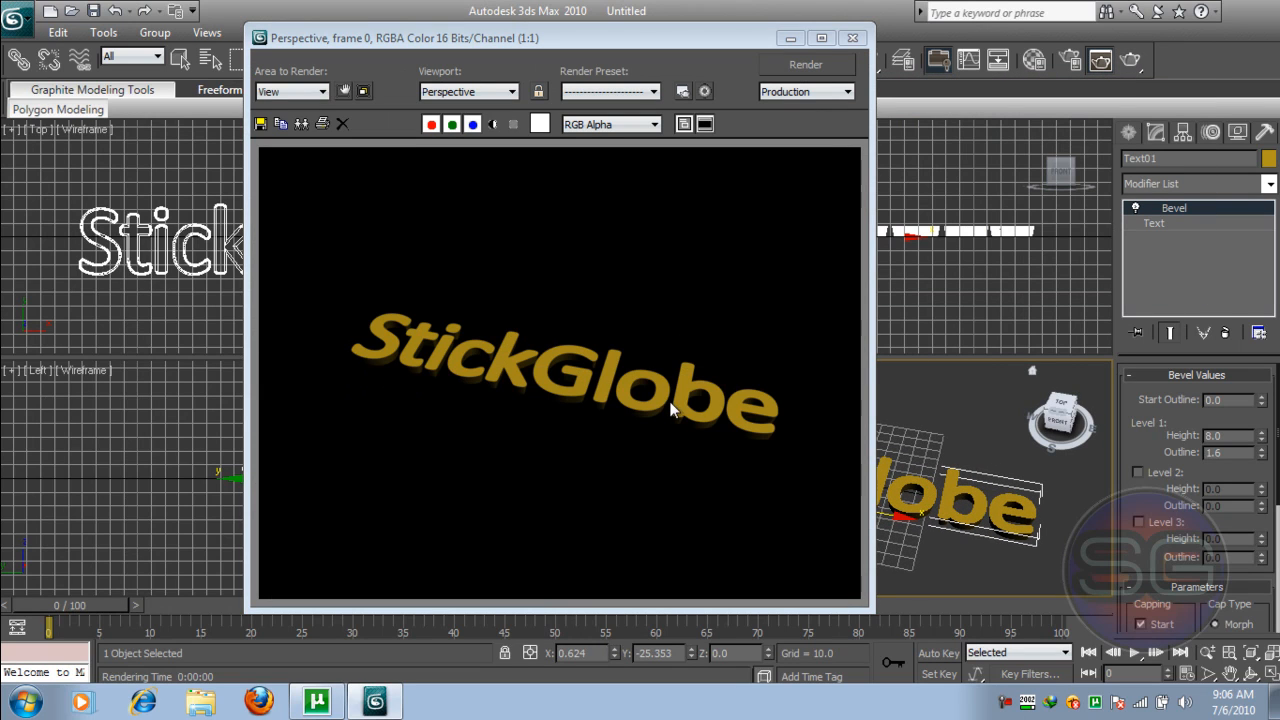
left_click(852, 37)
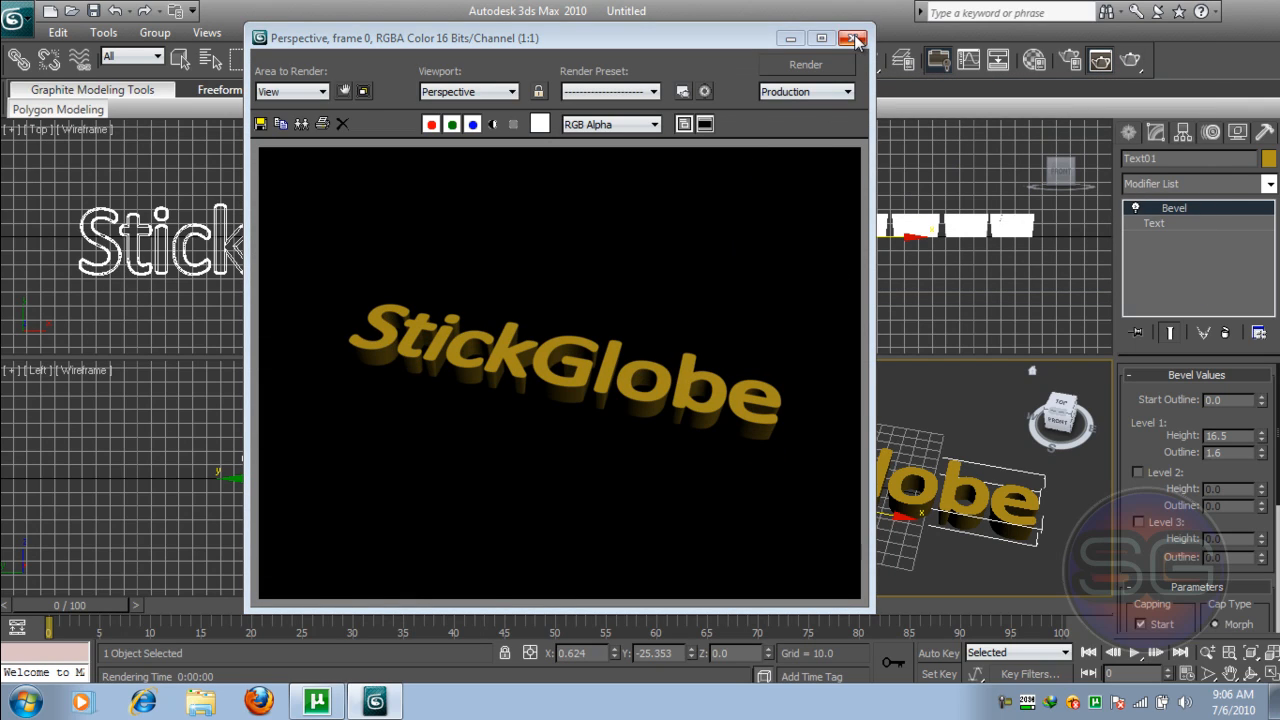
mouse_move(665, 403)
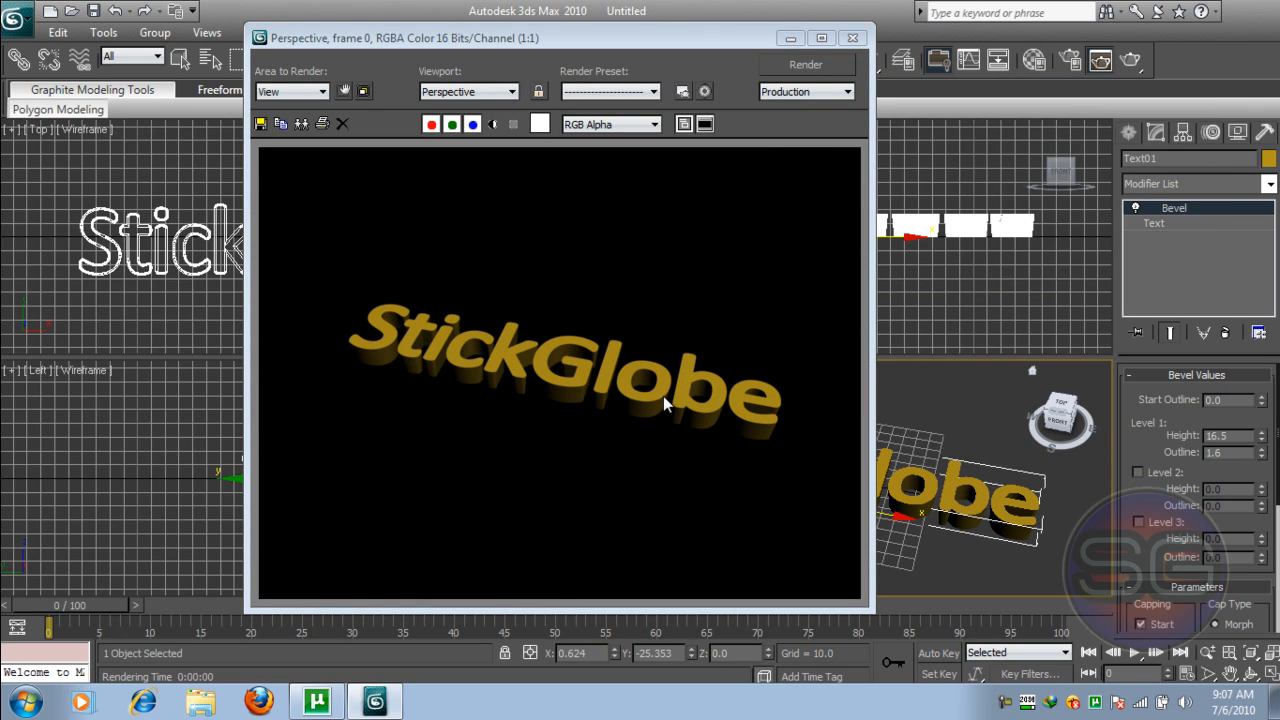
mouse_move(668, 417)
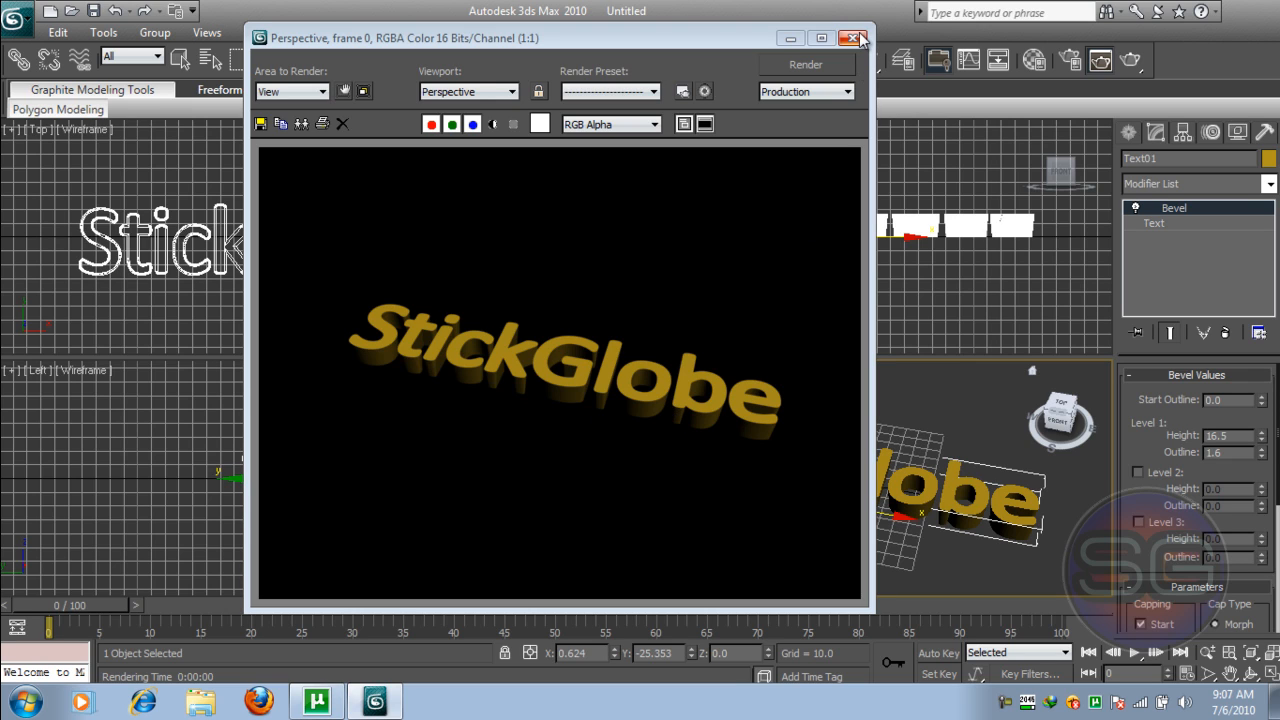
left_click(855, 38)
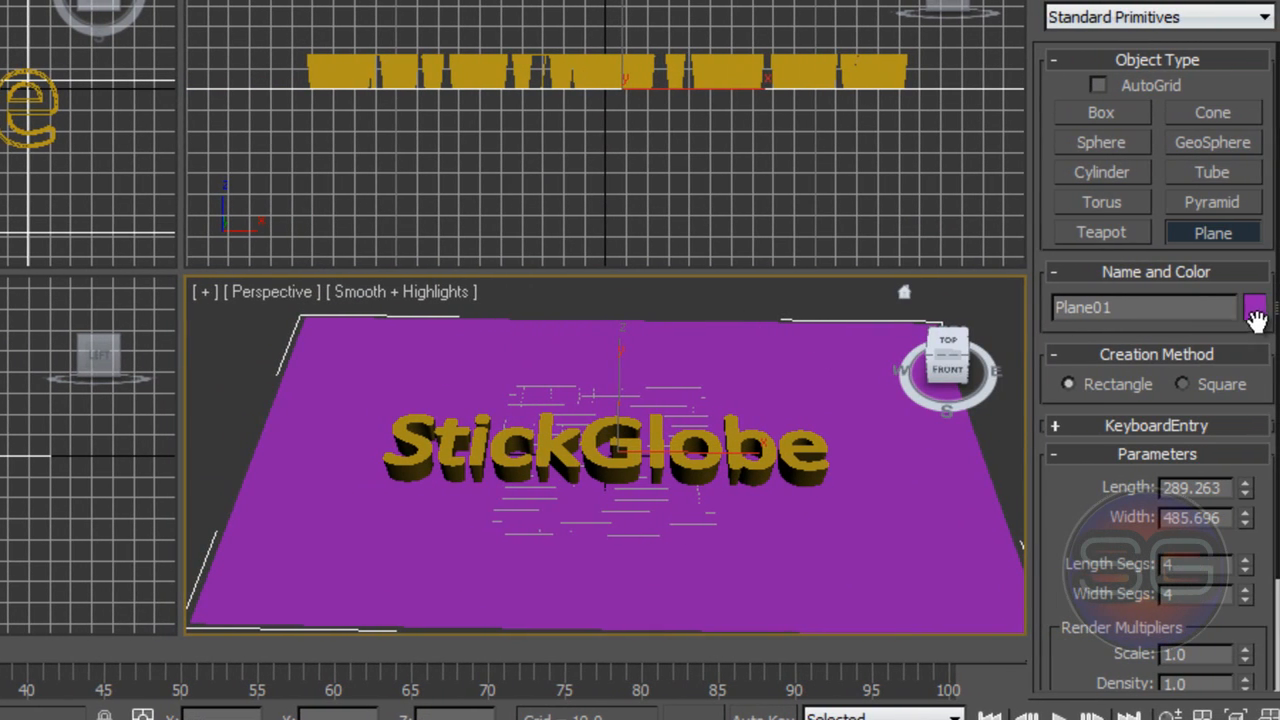
- Set Plane01's object colour to dark brown from the Object Color palette
left_click(1254, 307)
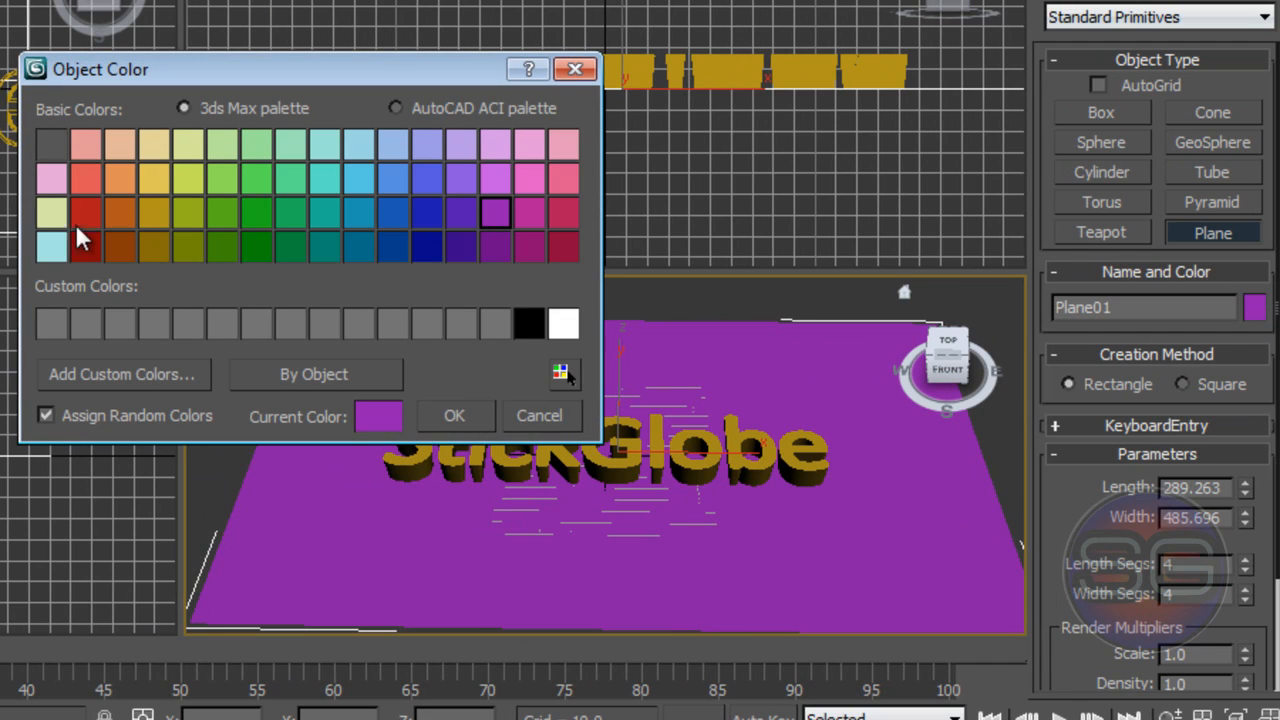
left_click(454, 415)
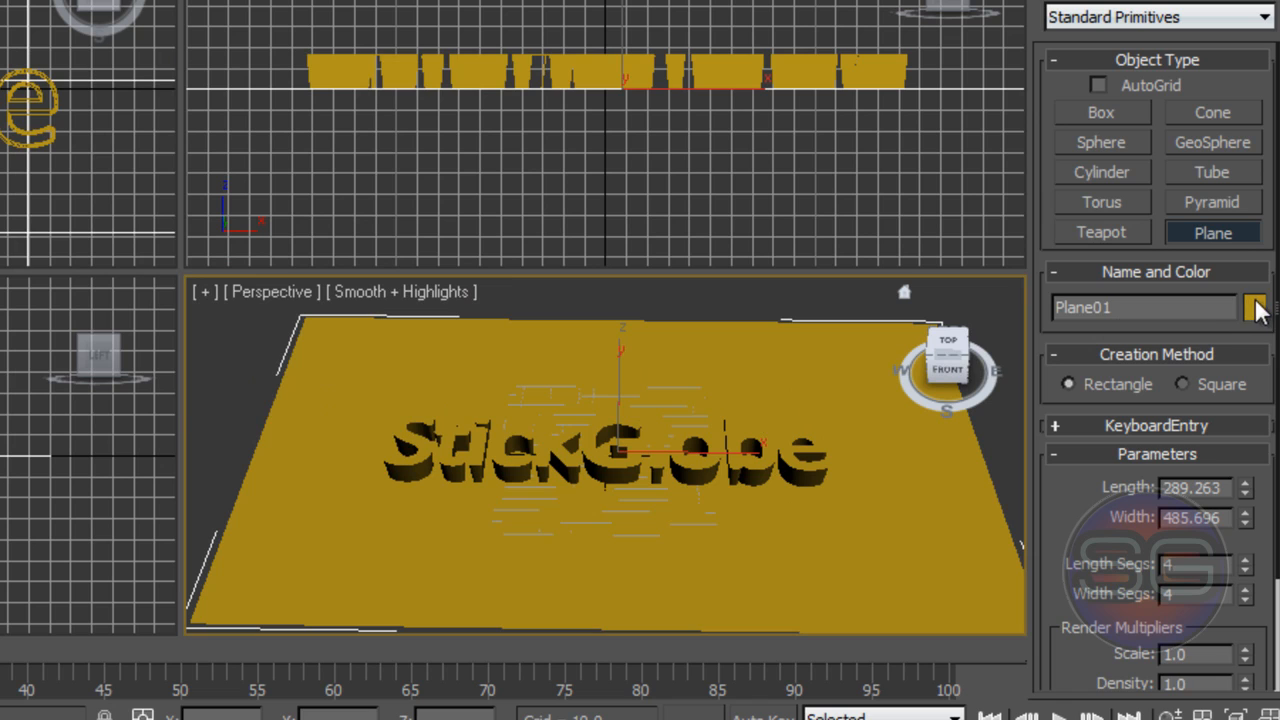
left_click(1255, 307)
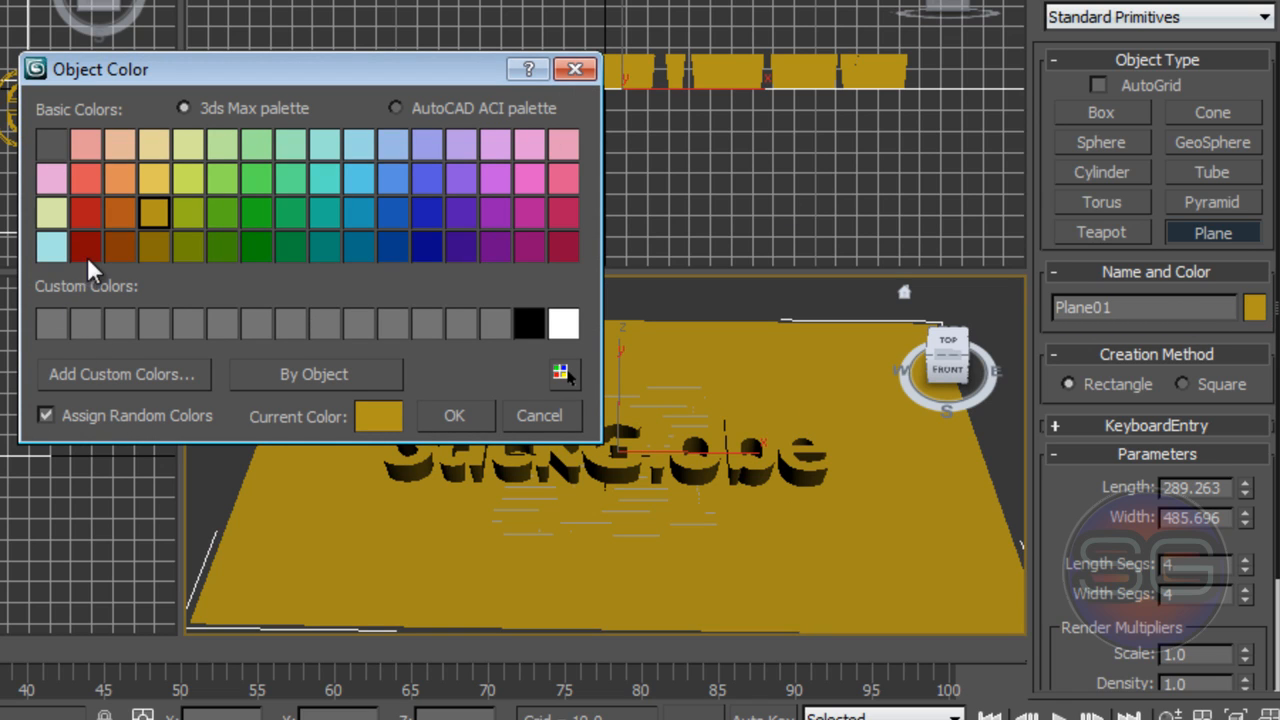
left_click(454, 415)
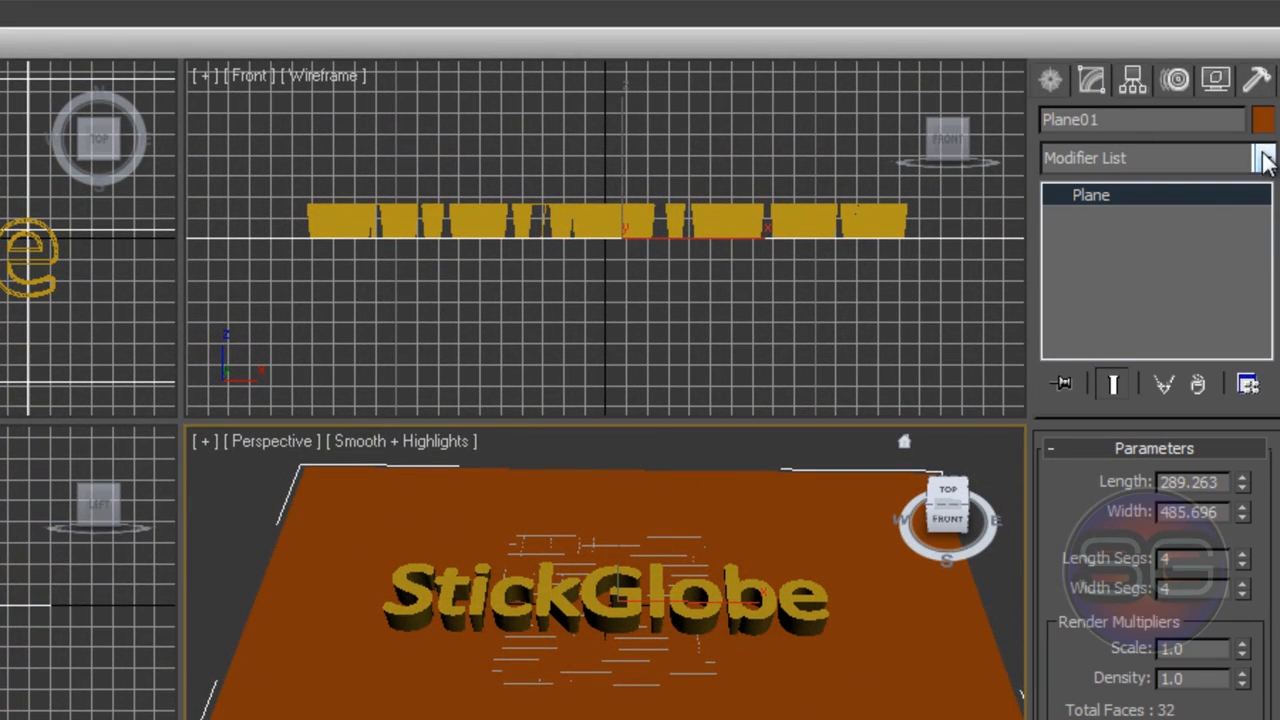
- Bend Plane01 along Z, enable Limit Effect and enter upper limit 500
left_click(1264, 158)
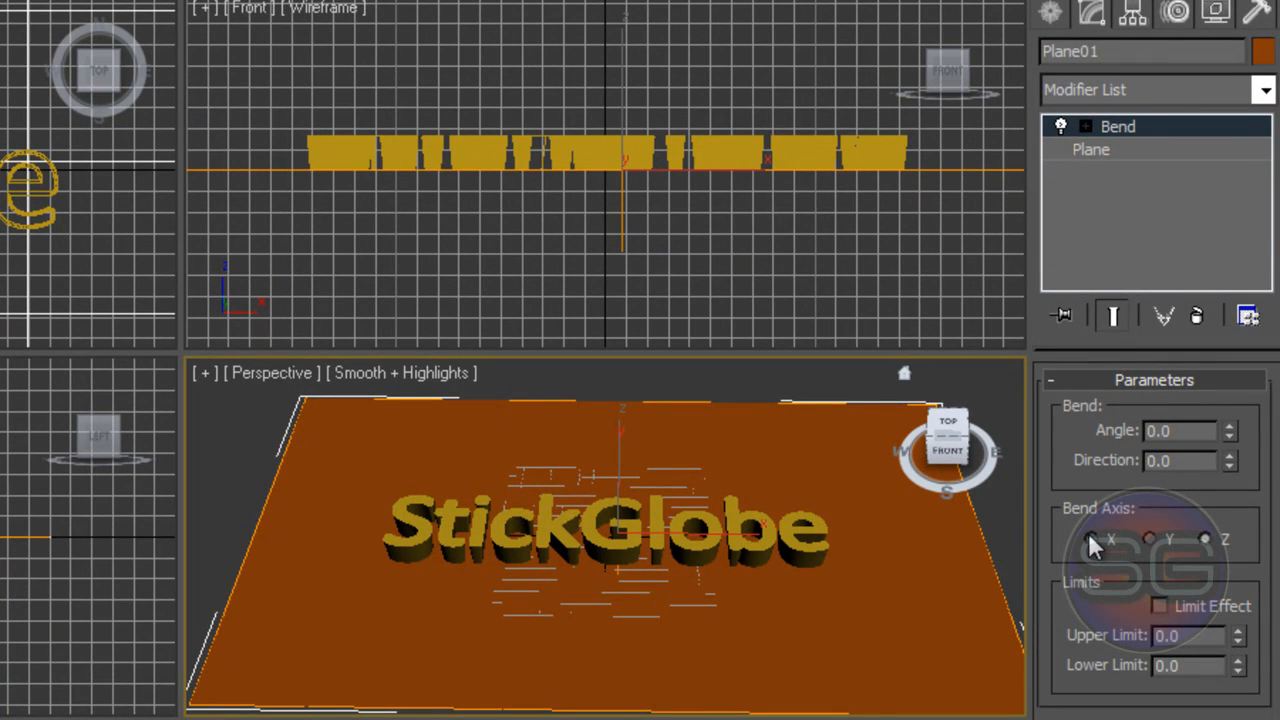
mouse_move(1210, 543)
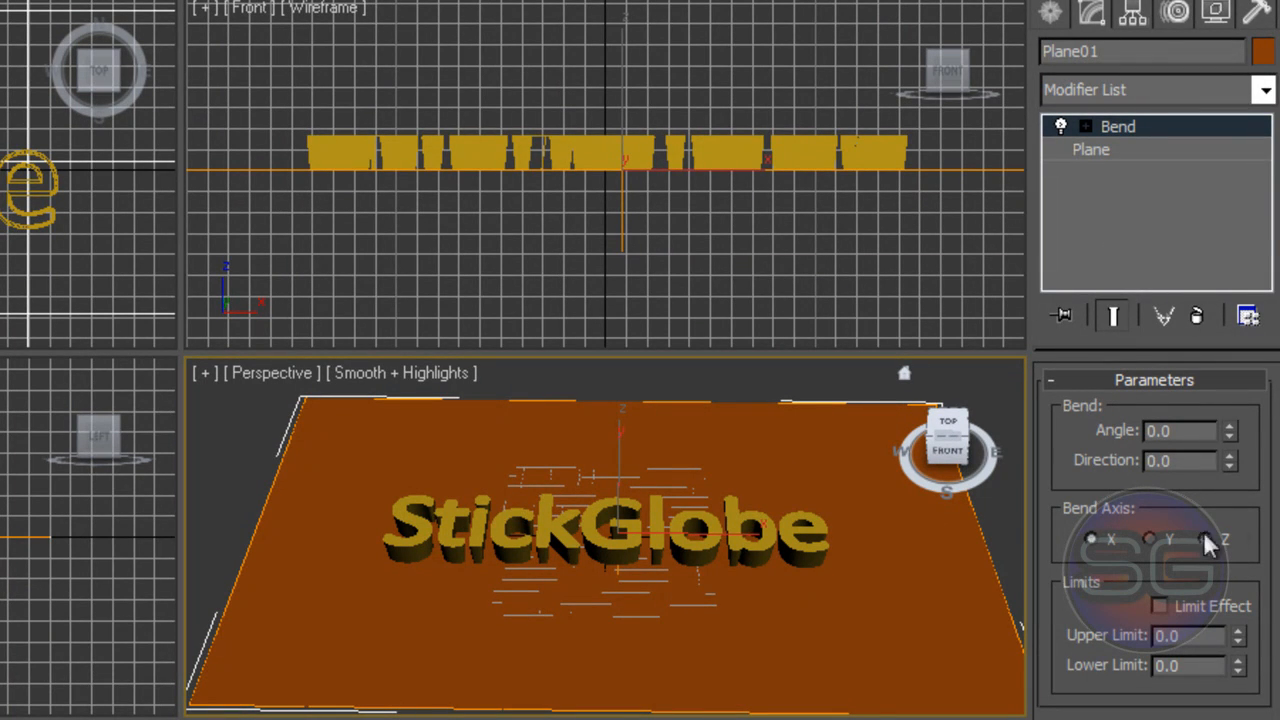
left_click(1232, 424)
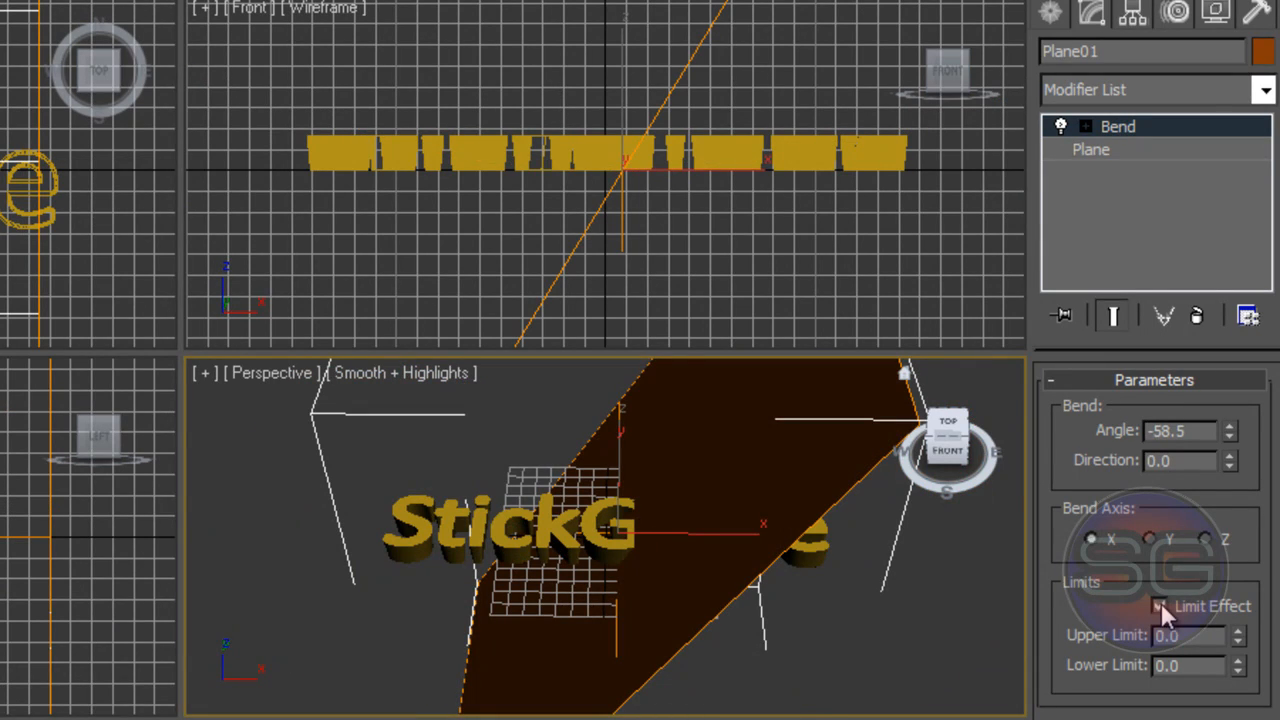
left_click(1159, 606)
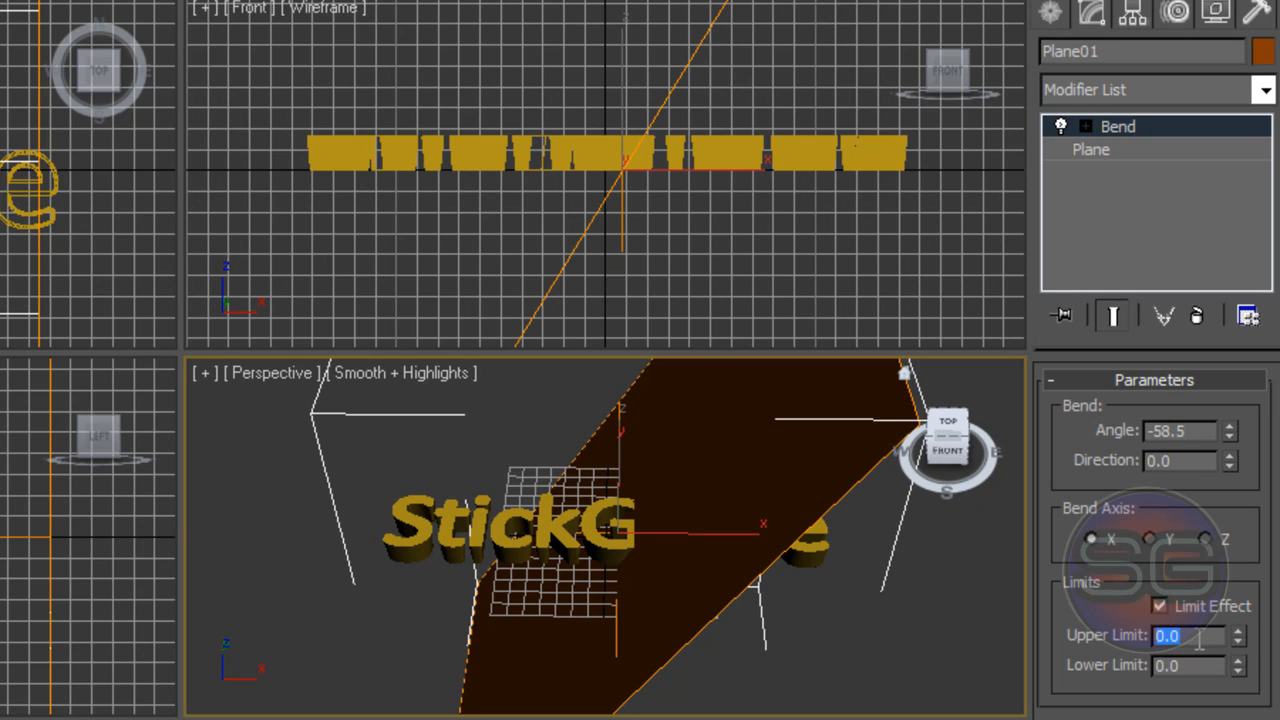
type("500")
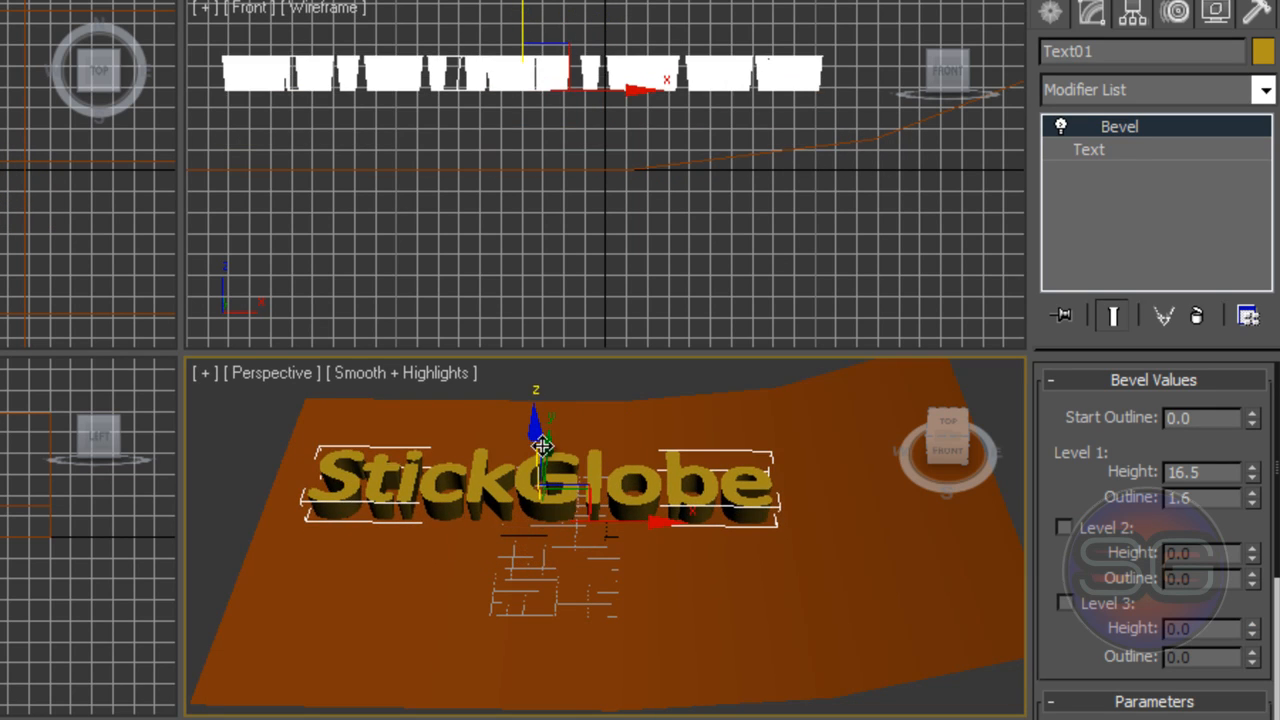
mouse_move(690, 568)
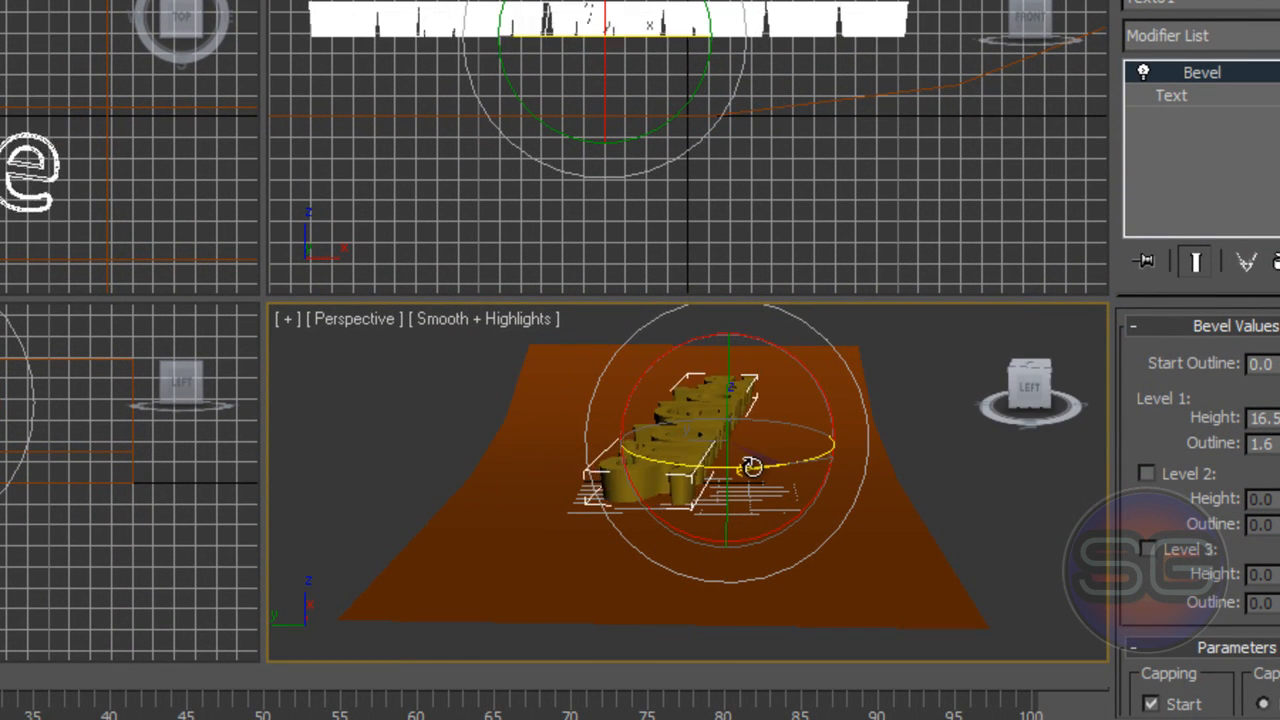
- Rotate Text01 about 19 degrees around vertical, then tilt it about 7 degrees upright
left_click_drag(750, 465, 600, 465)
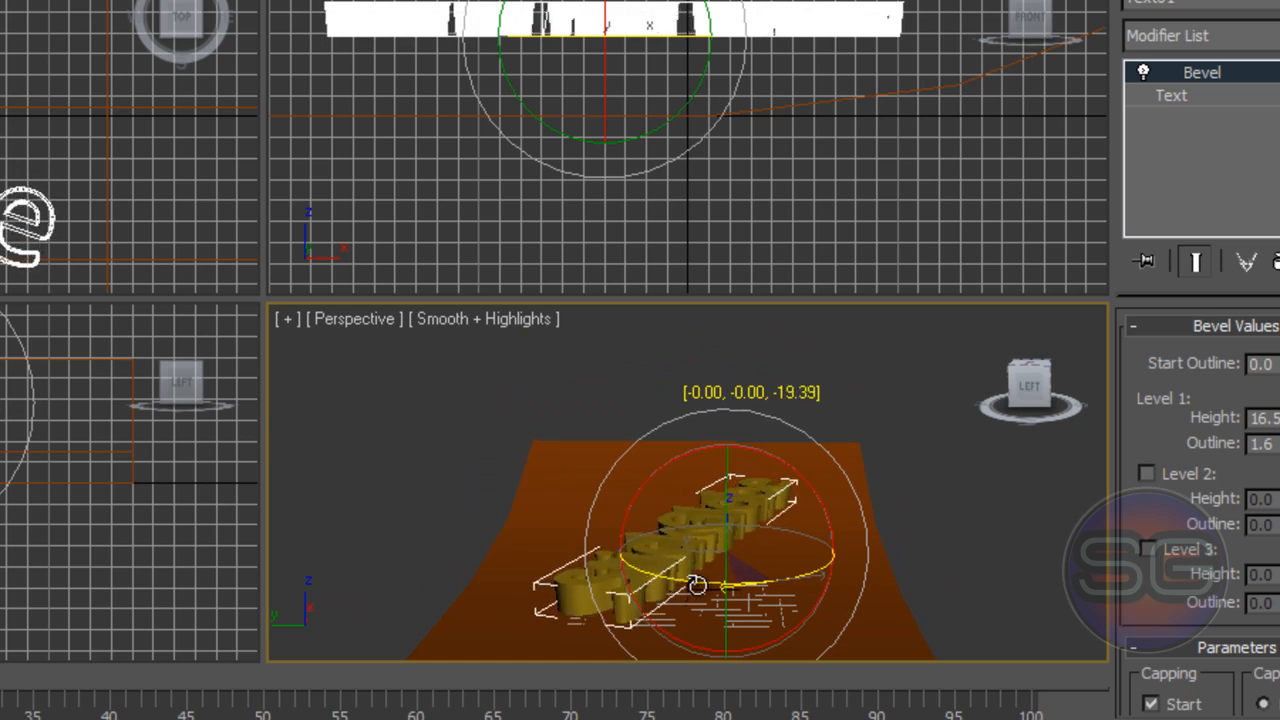
left_click_drag(695, 585, 515, 585)
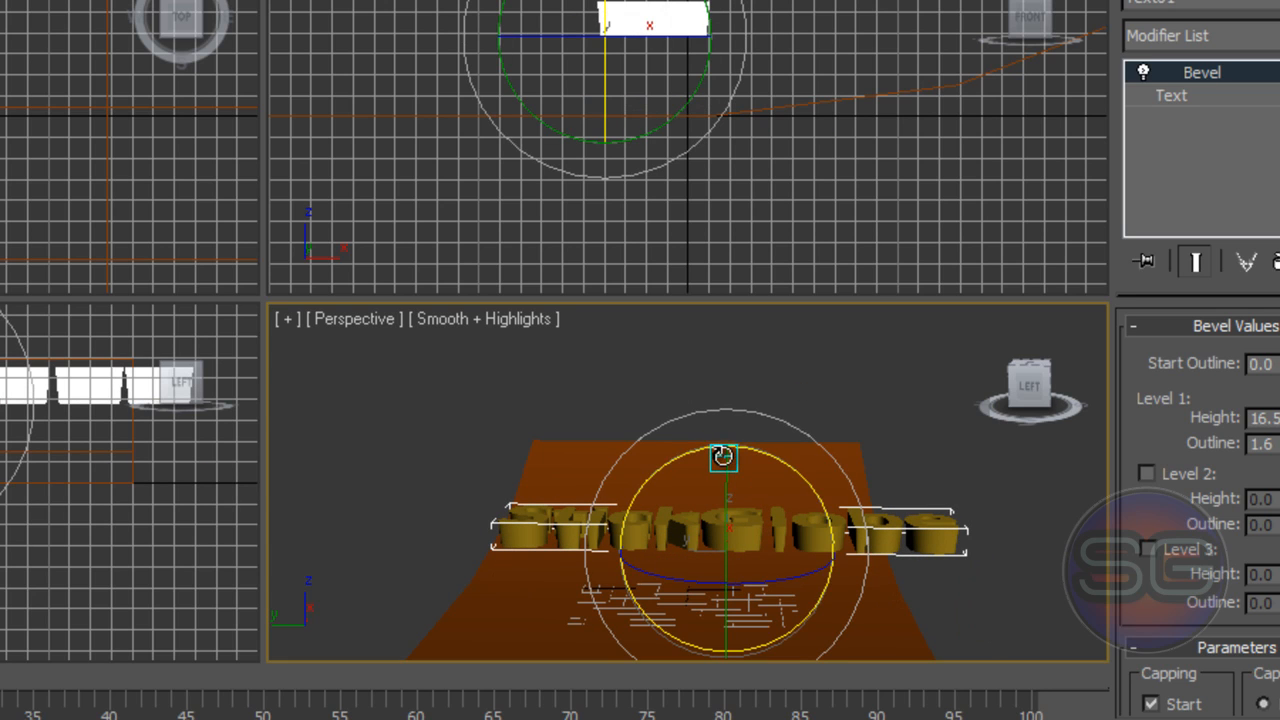
left_click_drag(723, 456, 728, 490)
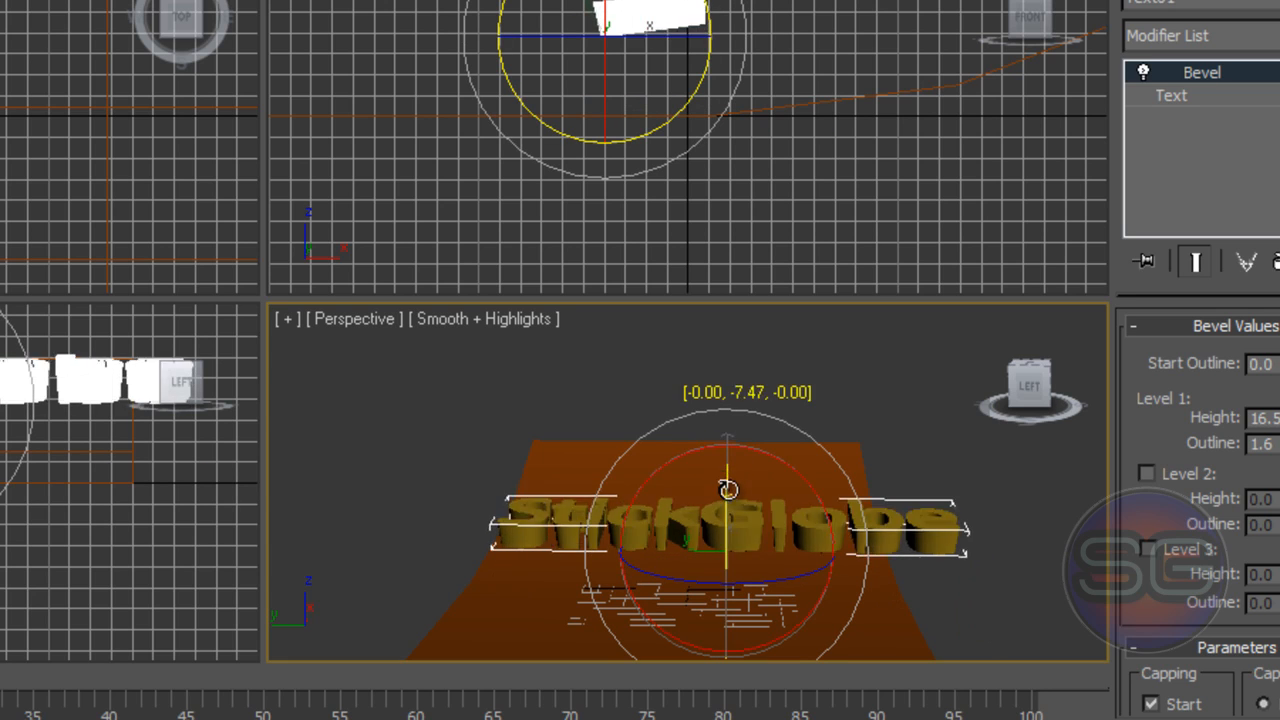
left_click_drag(728, 490, 728, 585)
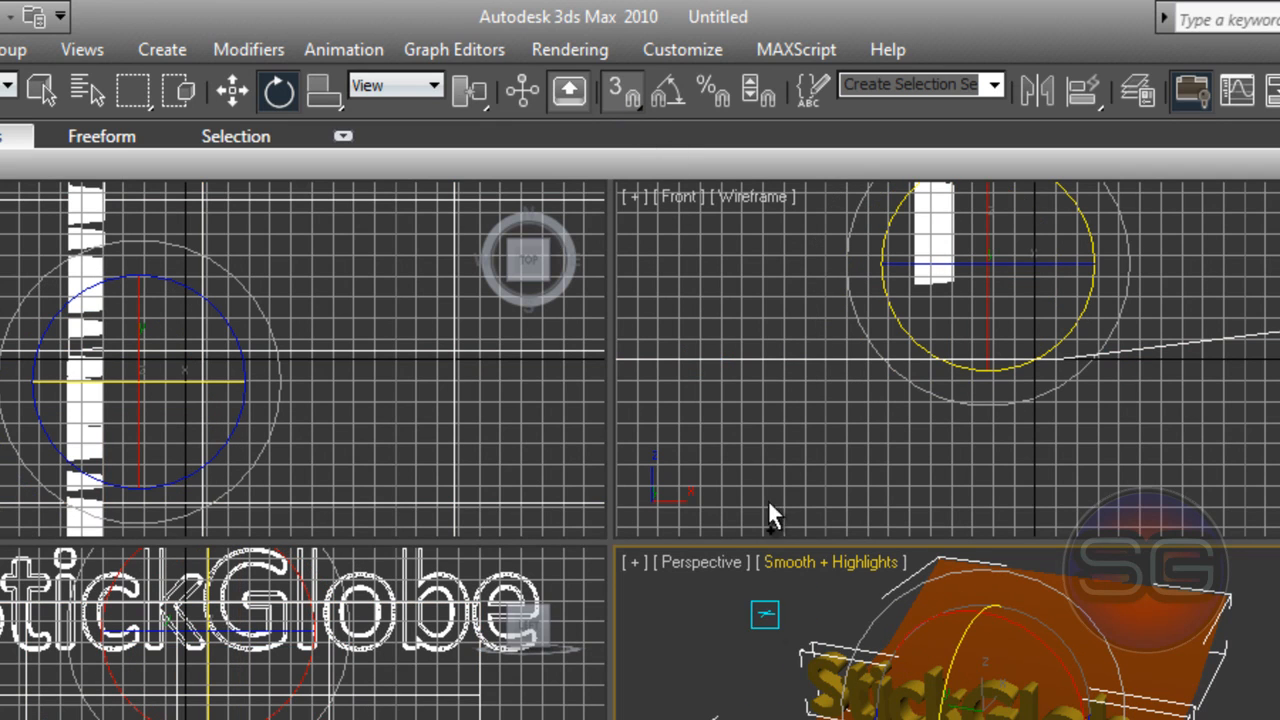
mouse_move(667, 95)
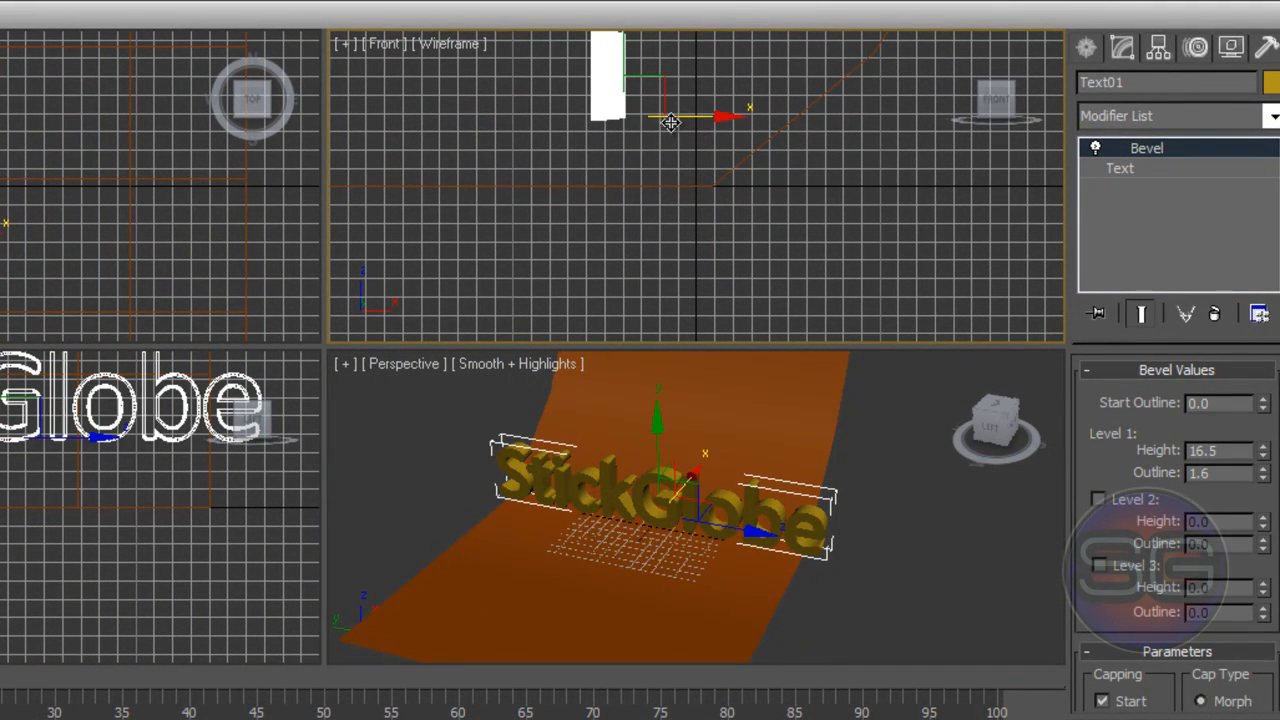
- Drag Text01 along X in the Front viewport toward the plane's bend
left_click_drag(670, 122, 775, 112)
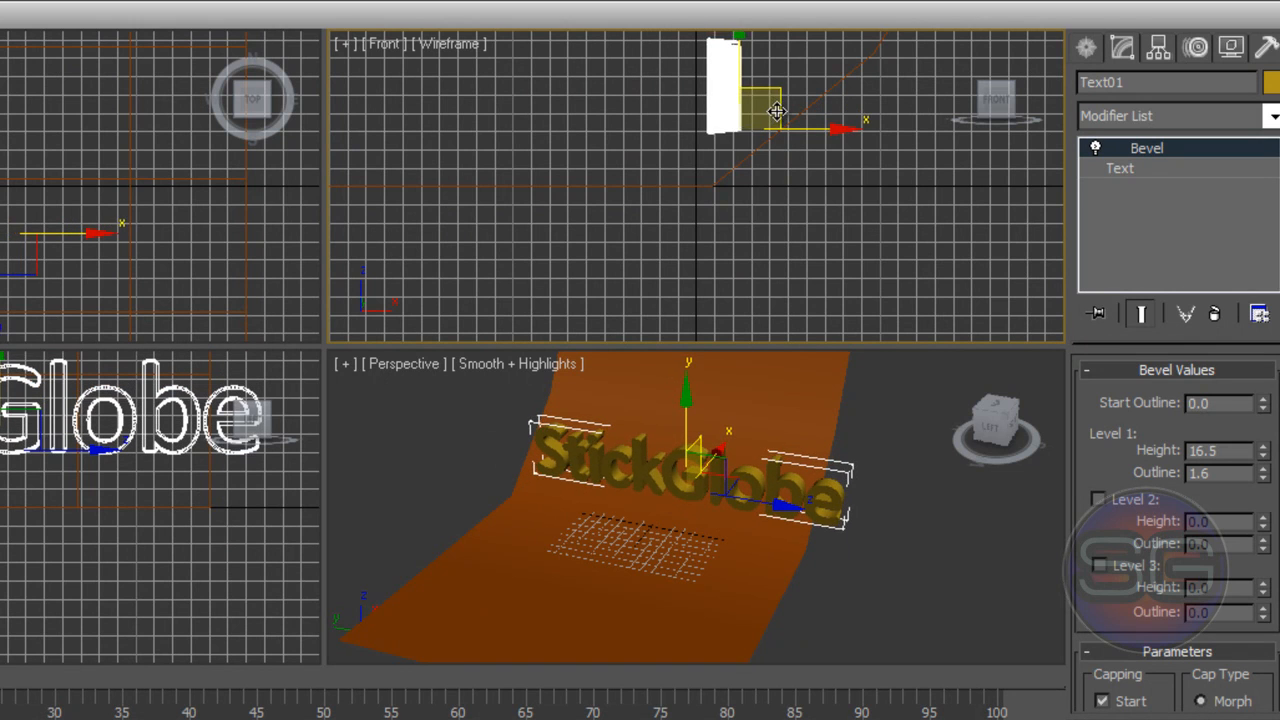
left_click_drag(777, 112, 757, 148)
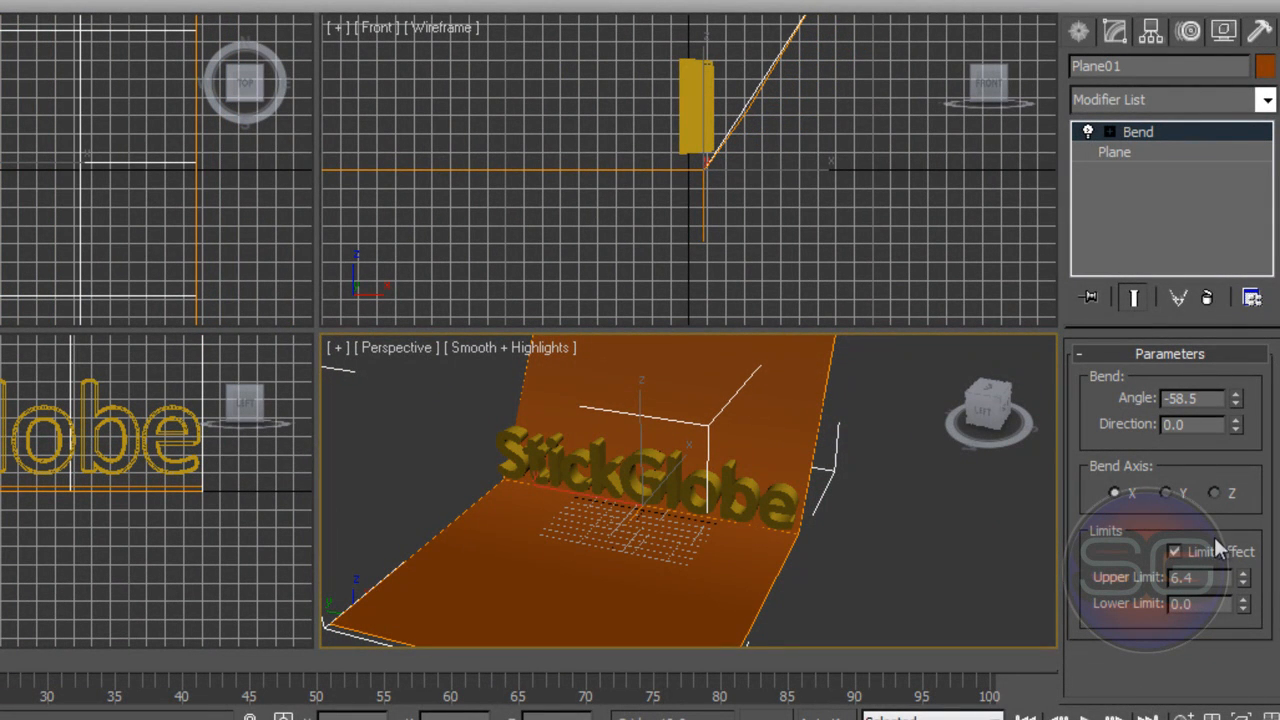
mouse_move(765, 222)
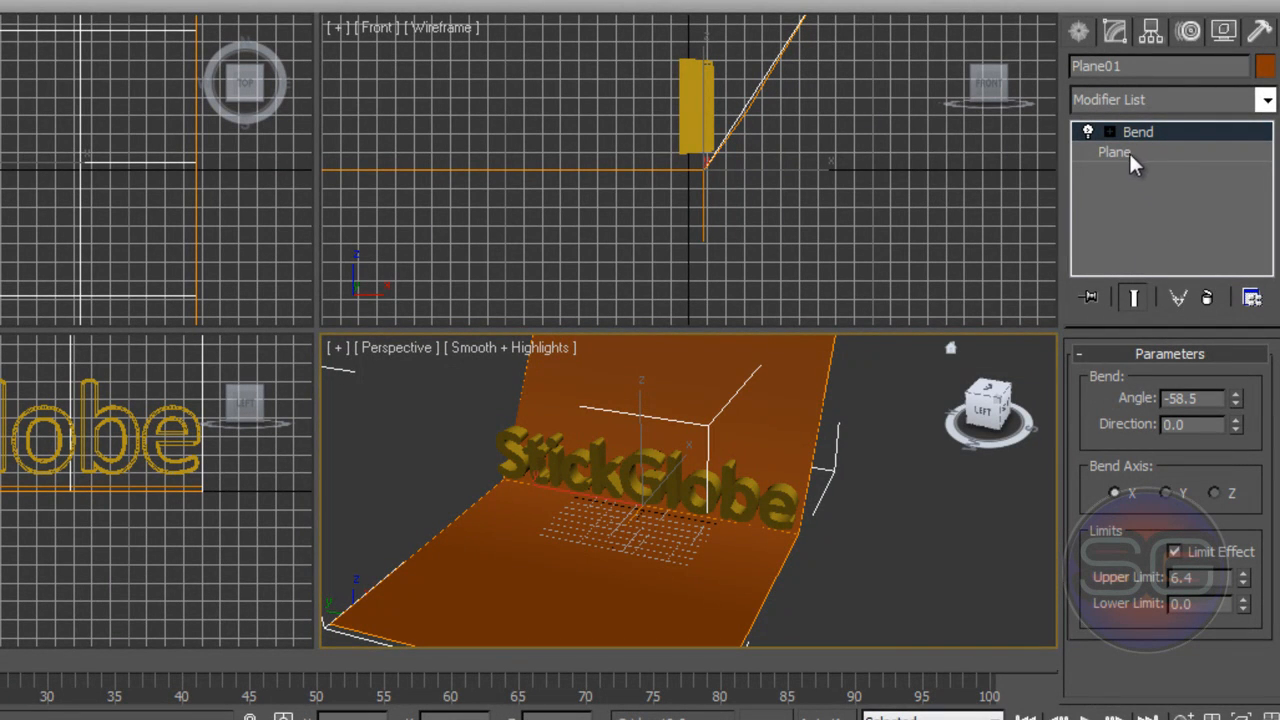
- Set Plane01's width to 291.418 and its width segments to 47
left_click(1114, 151)
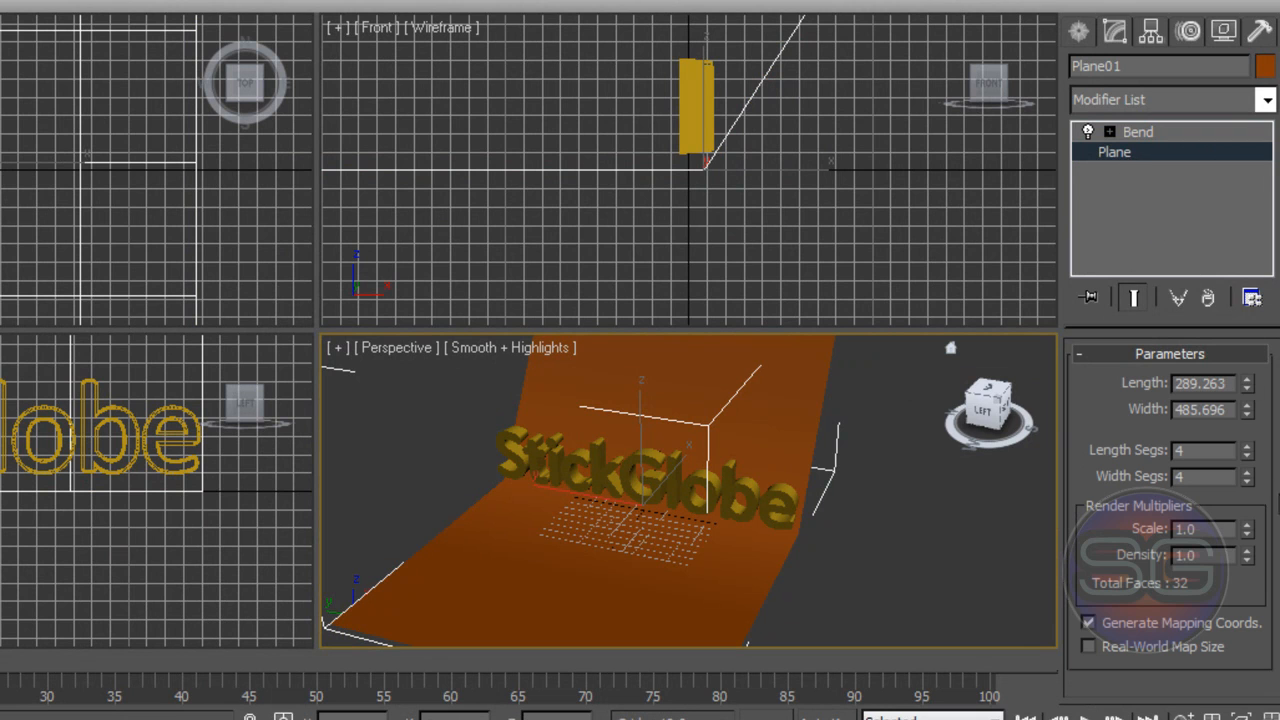
left_click(1248, 405)
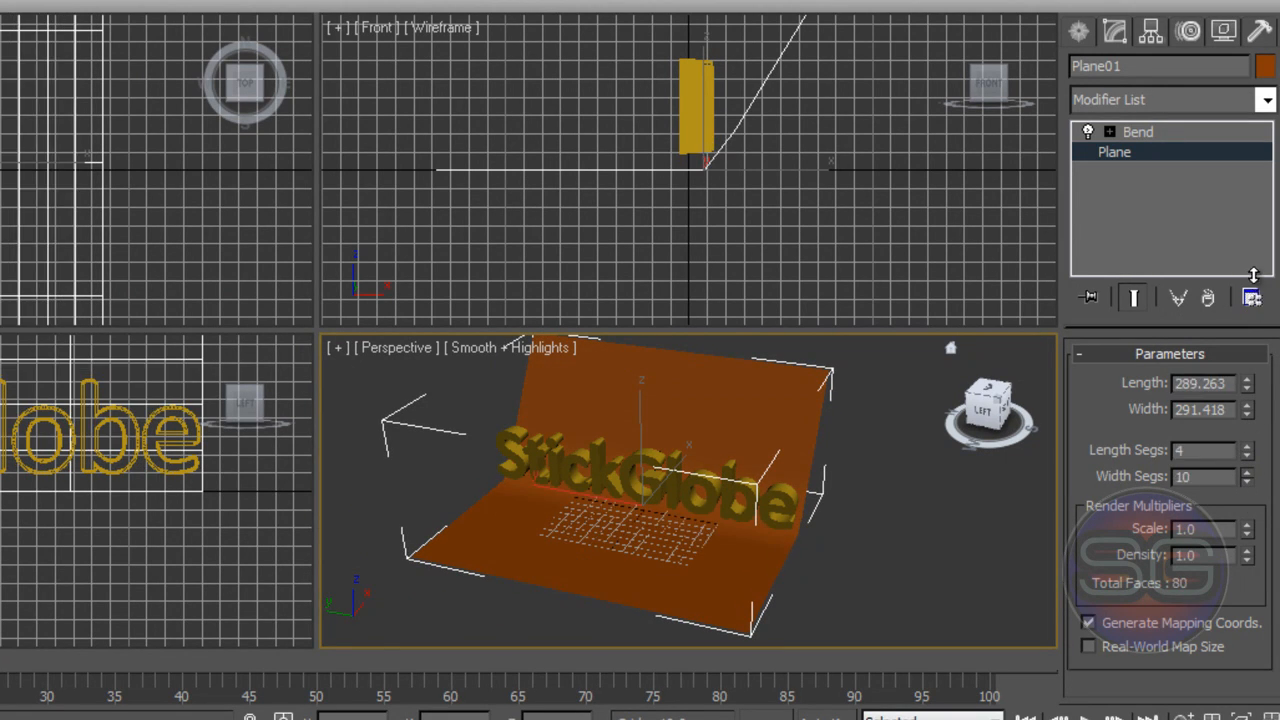
left_click(1246, 472)
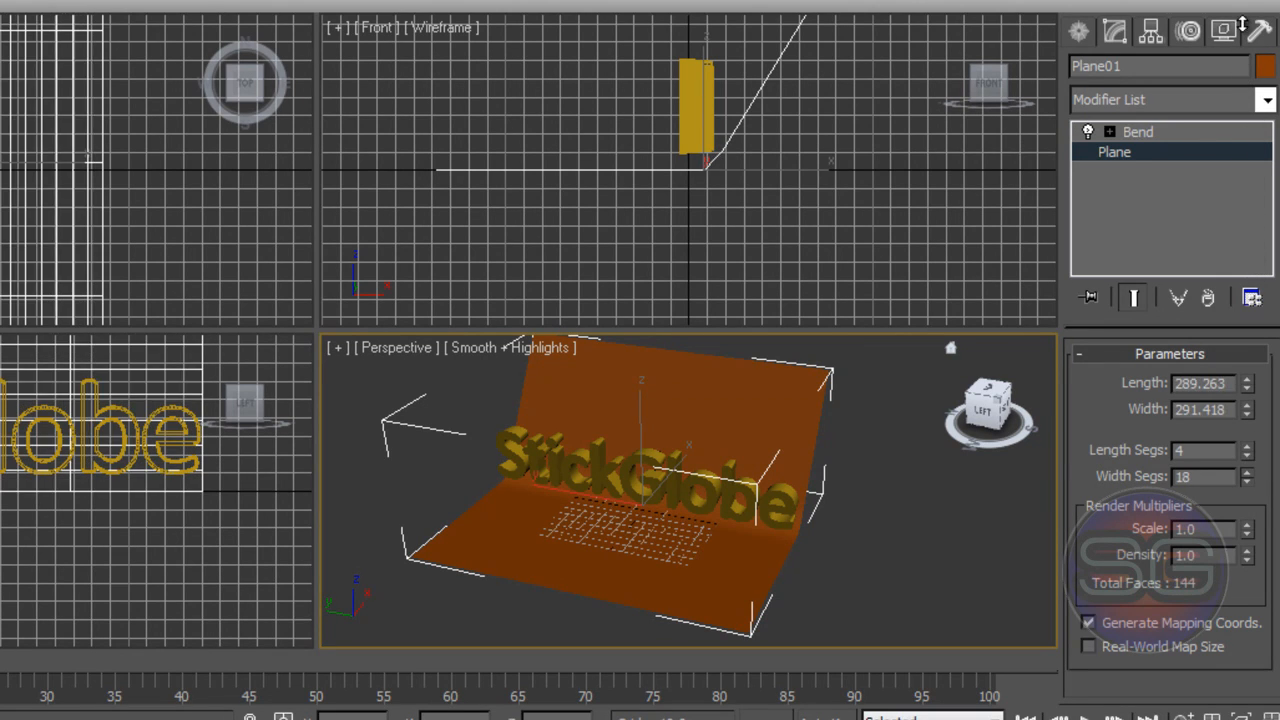
left_click(1247, 472)
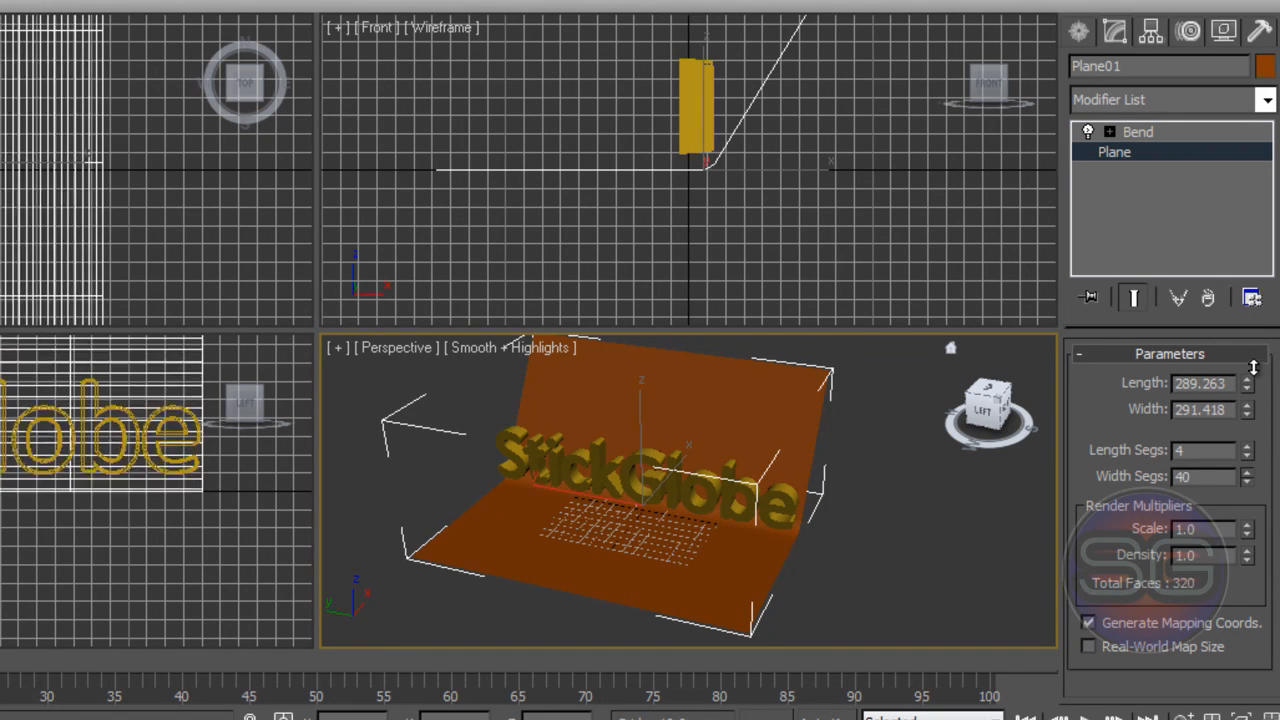
left_click(1247, 472)
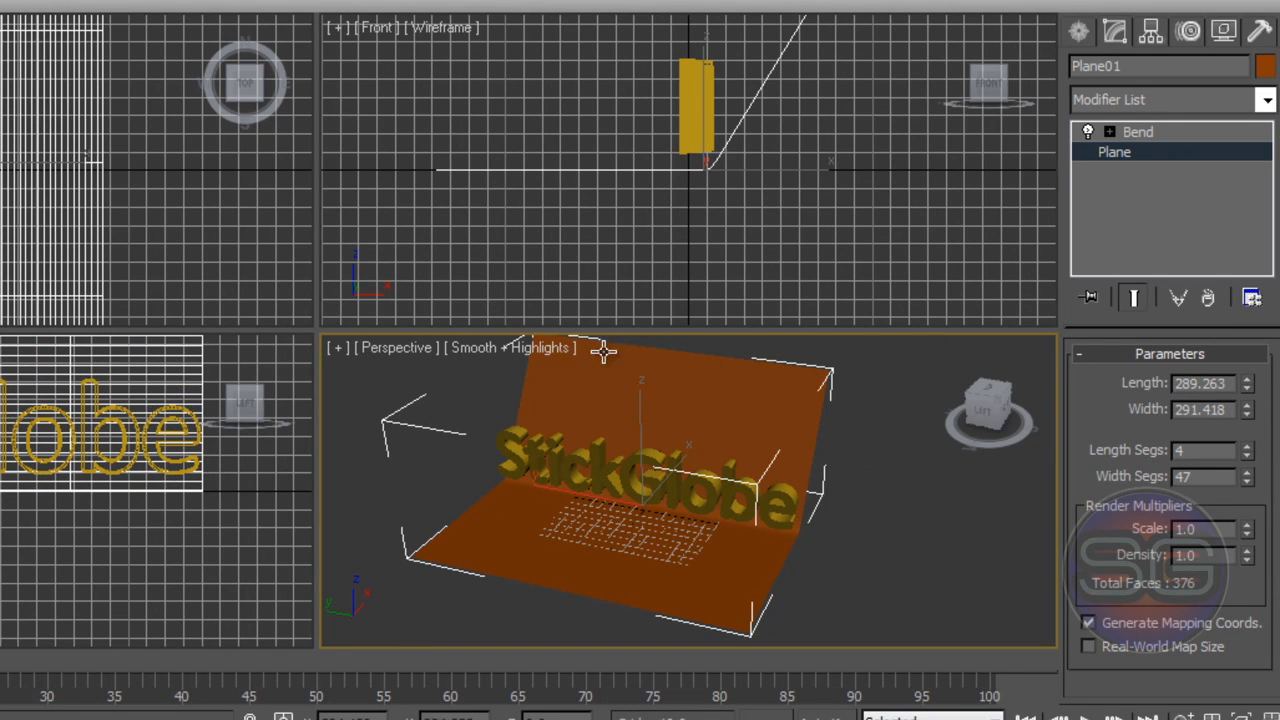
mouse_move(800, 110)
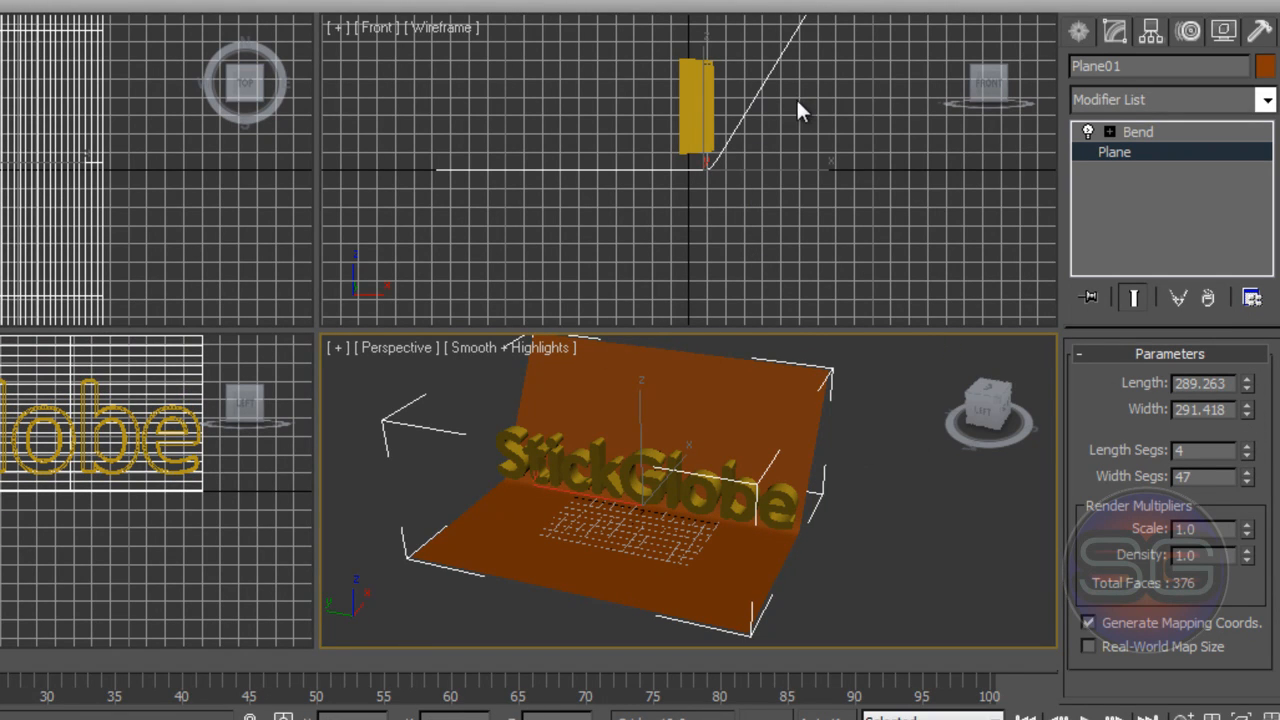
mouse_move(890, 710)
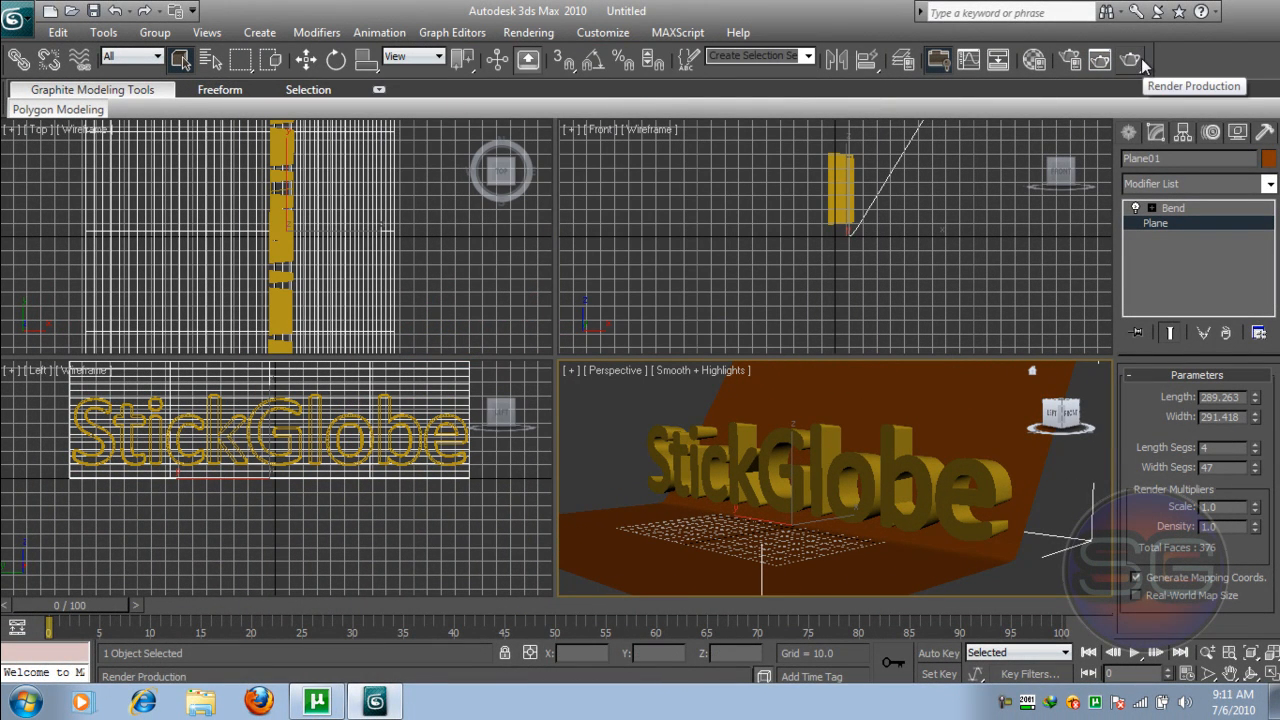
- Render the gold StickGlobe text on the curved brown plane, then close the render window
left_click(1130, 60)
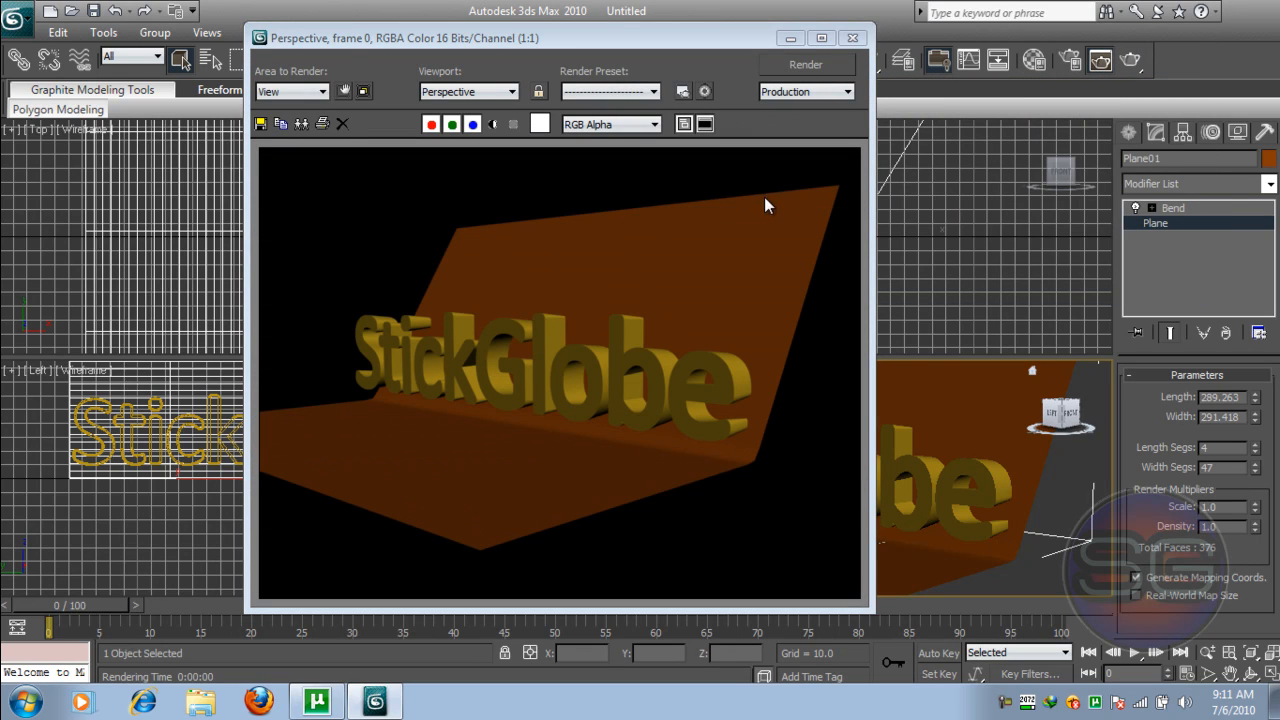
mouse_move(815, 63)
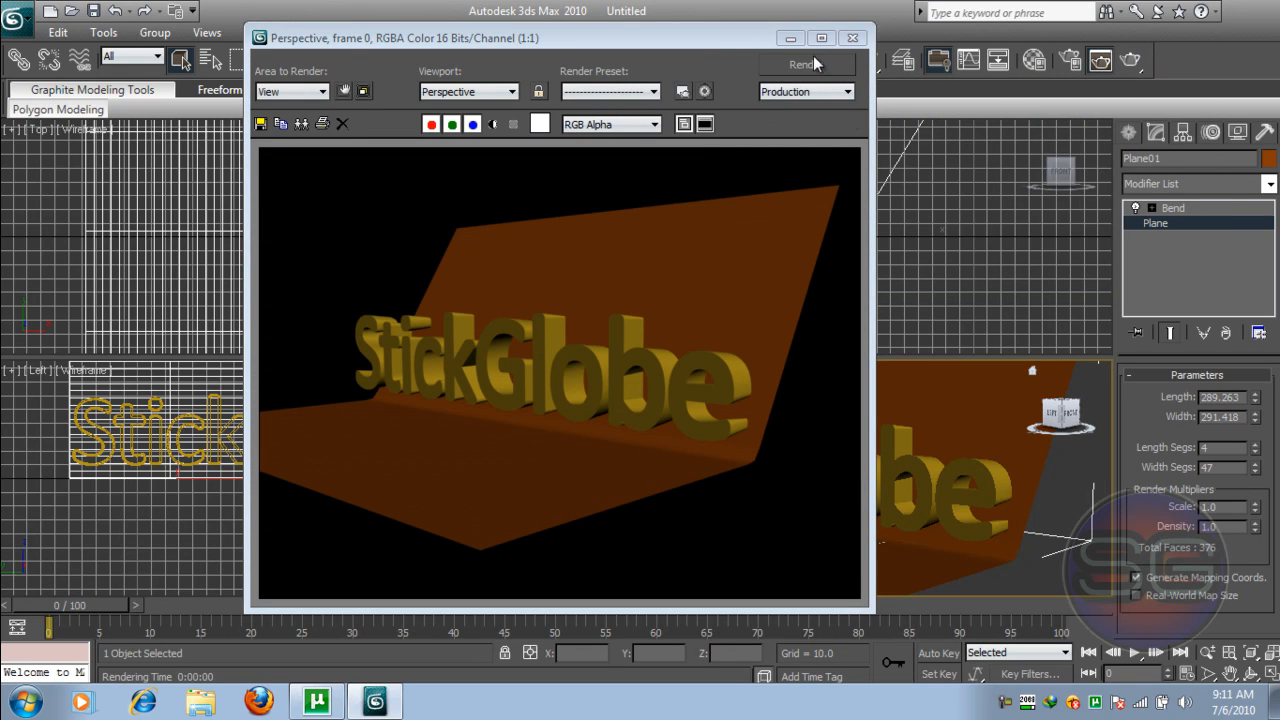
left_click(852, 38)
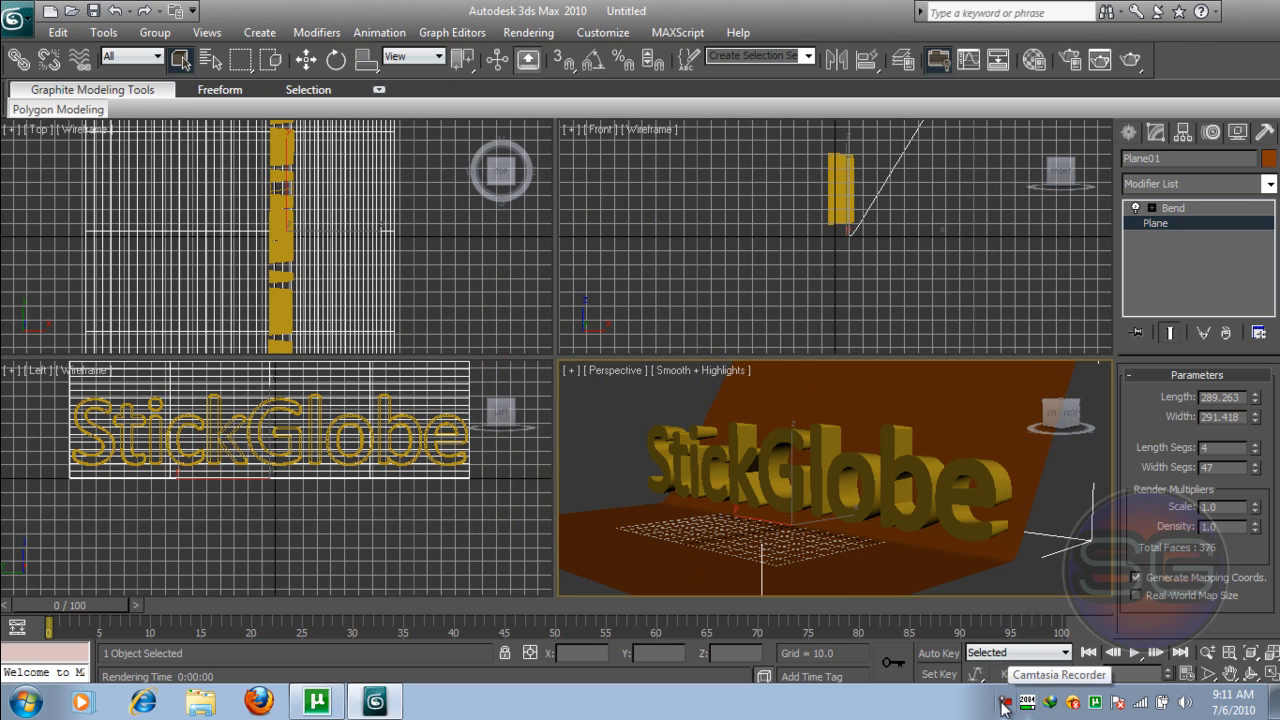
left_click(1003, 708)
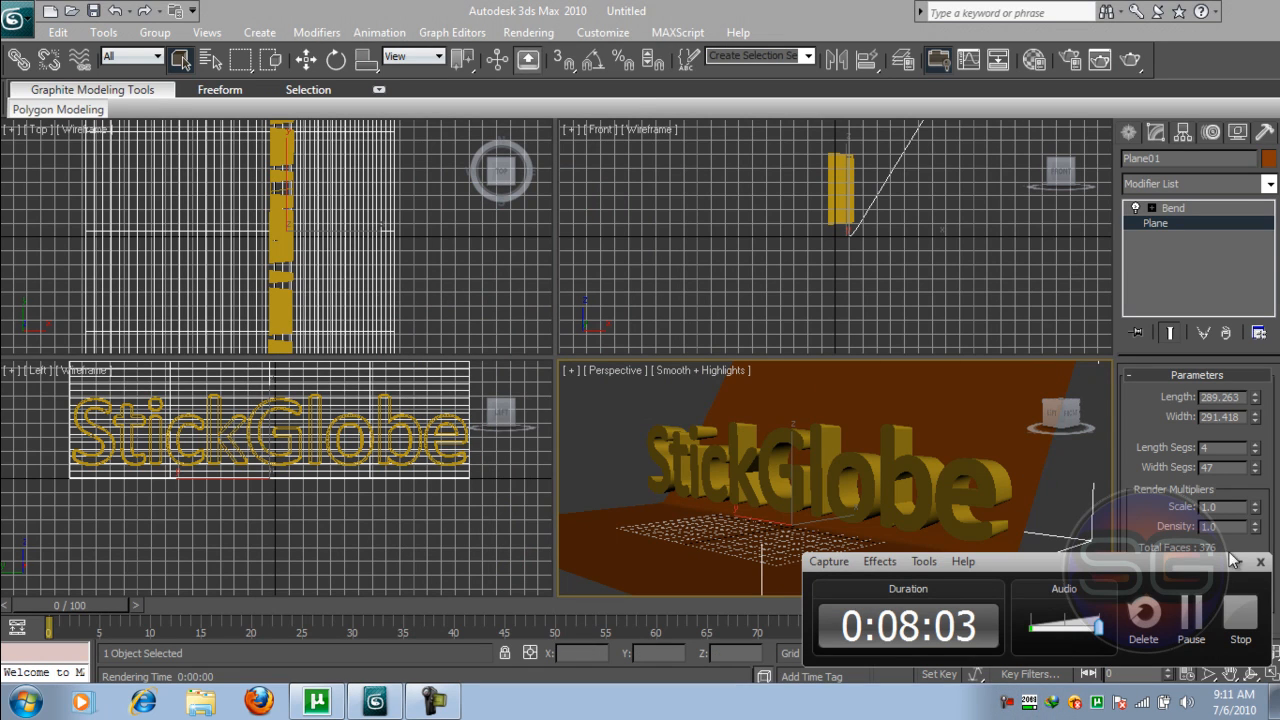